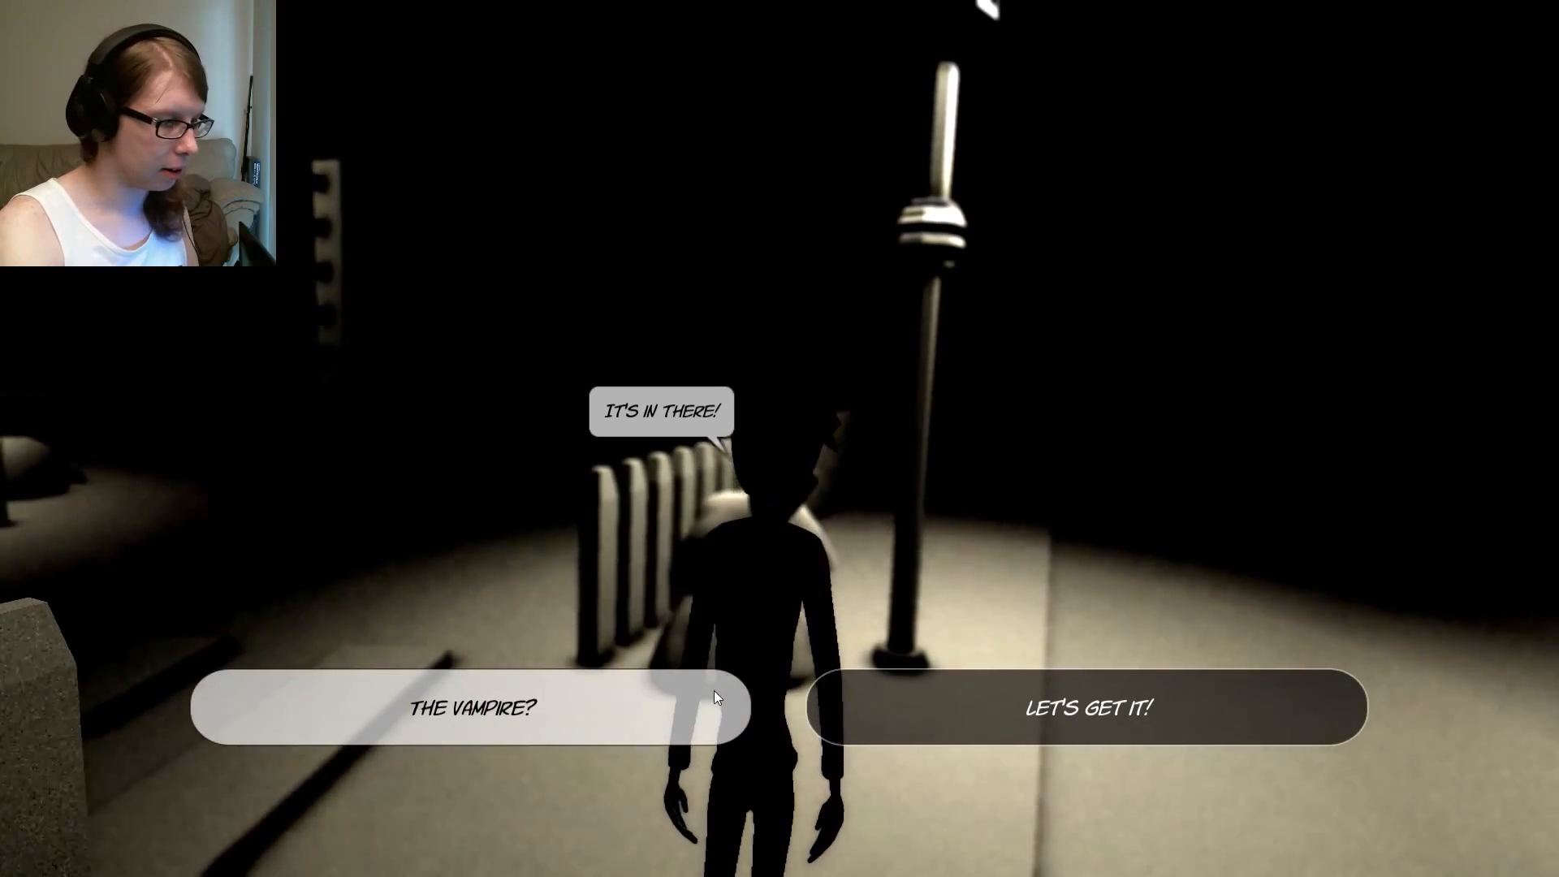
click(1086, 707)
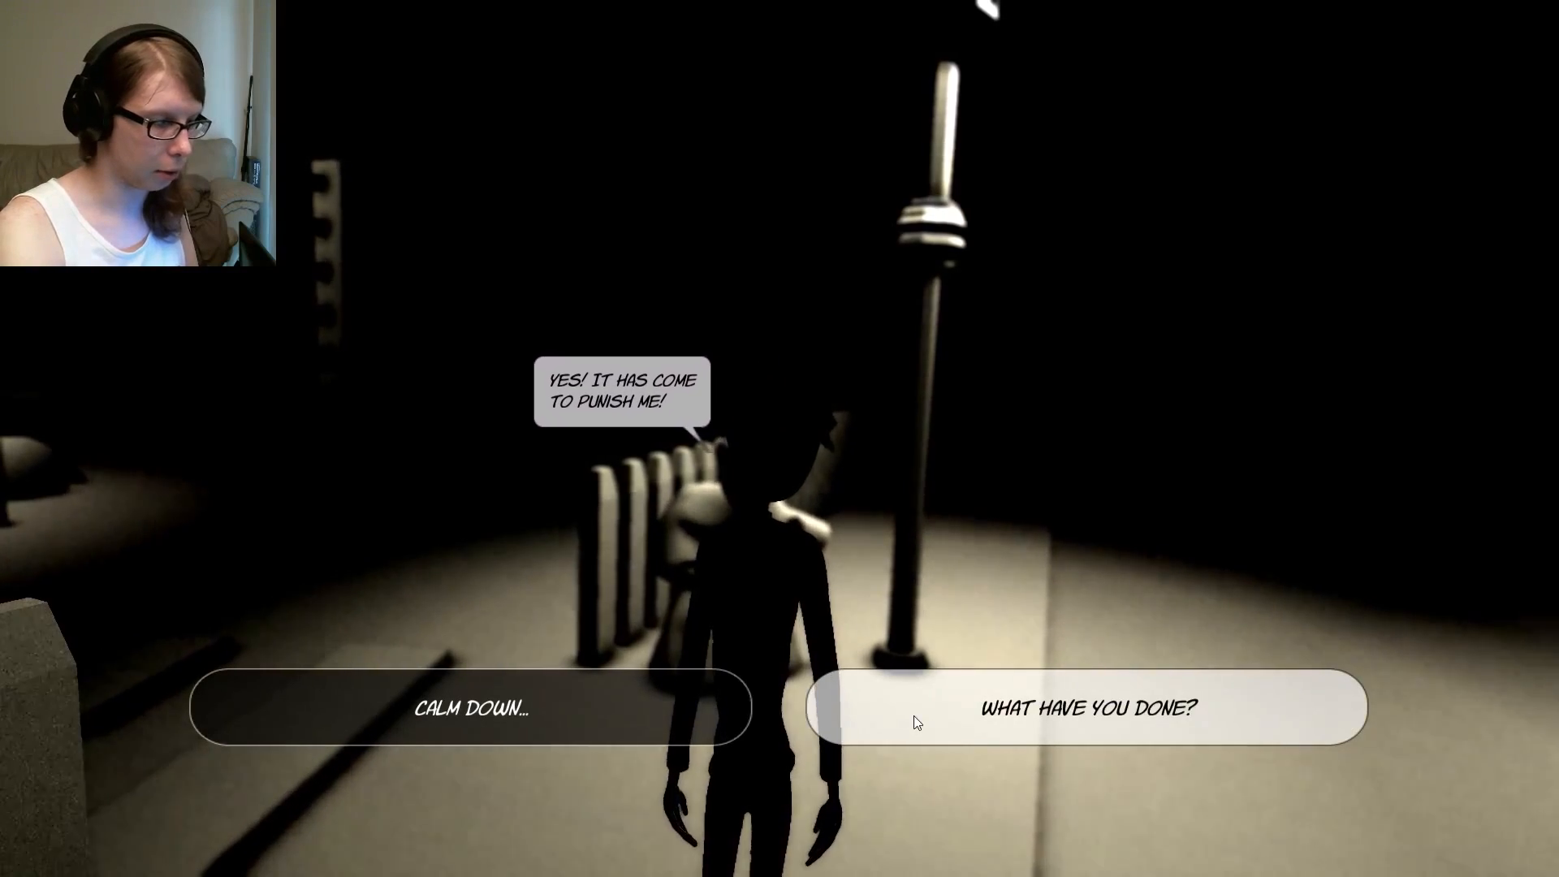
click(1086, 706)
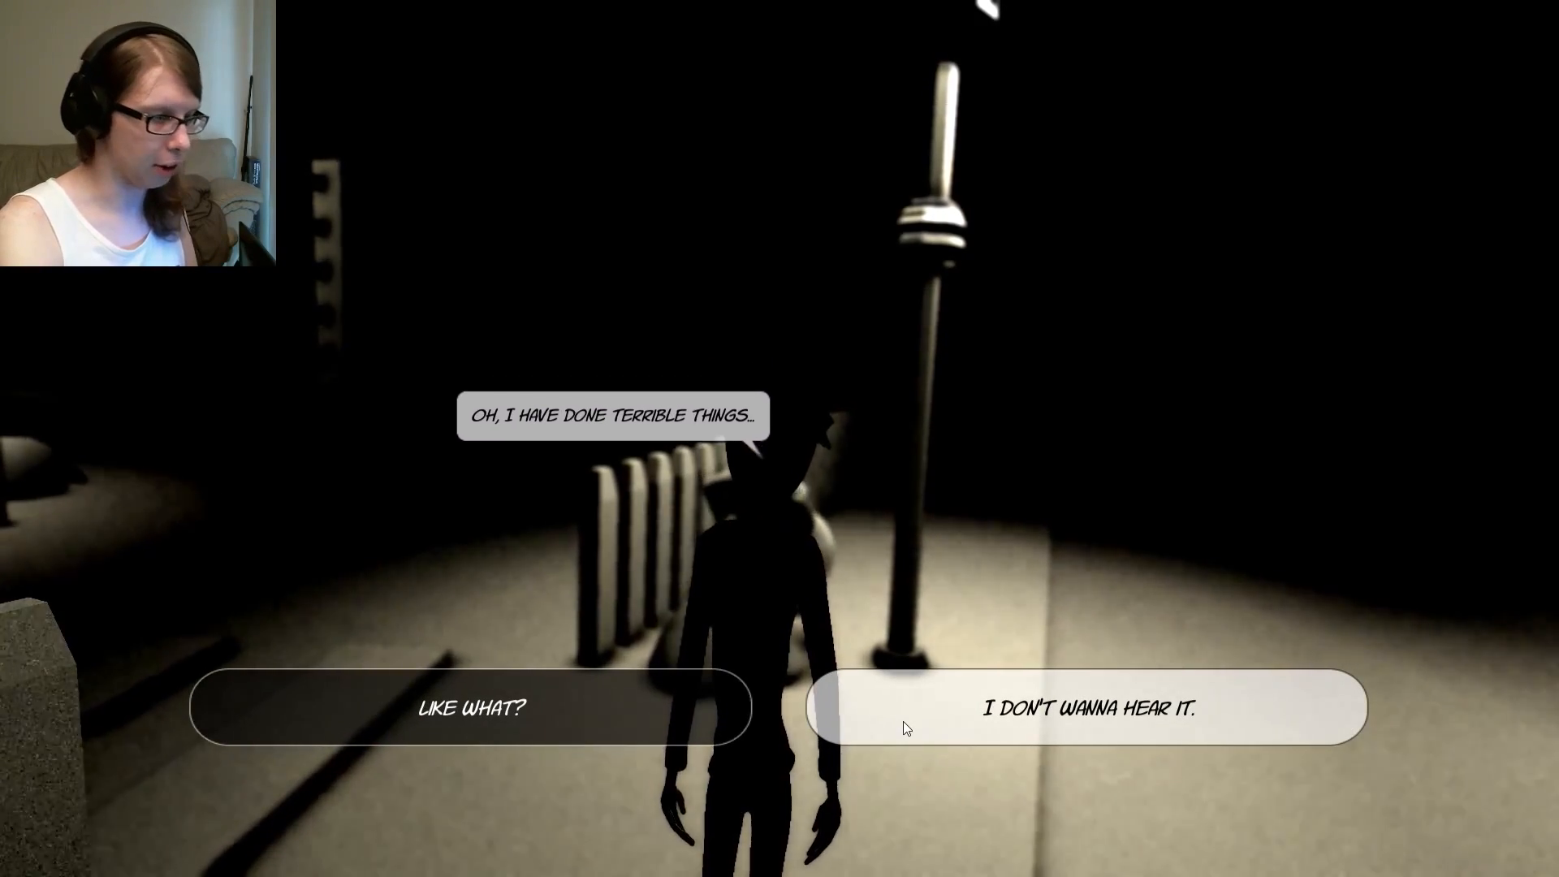
click(1086, 708)
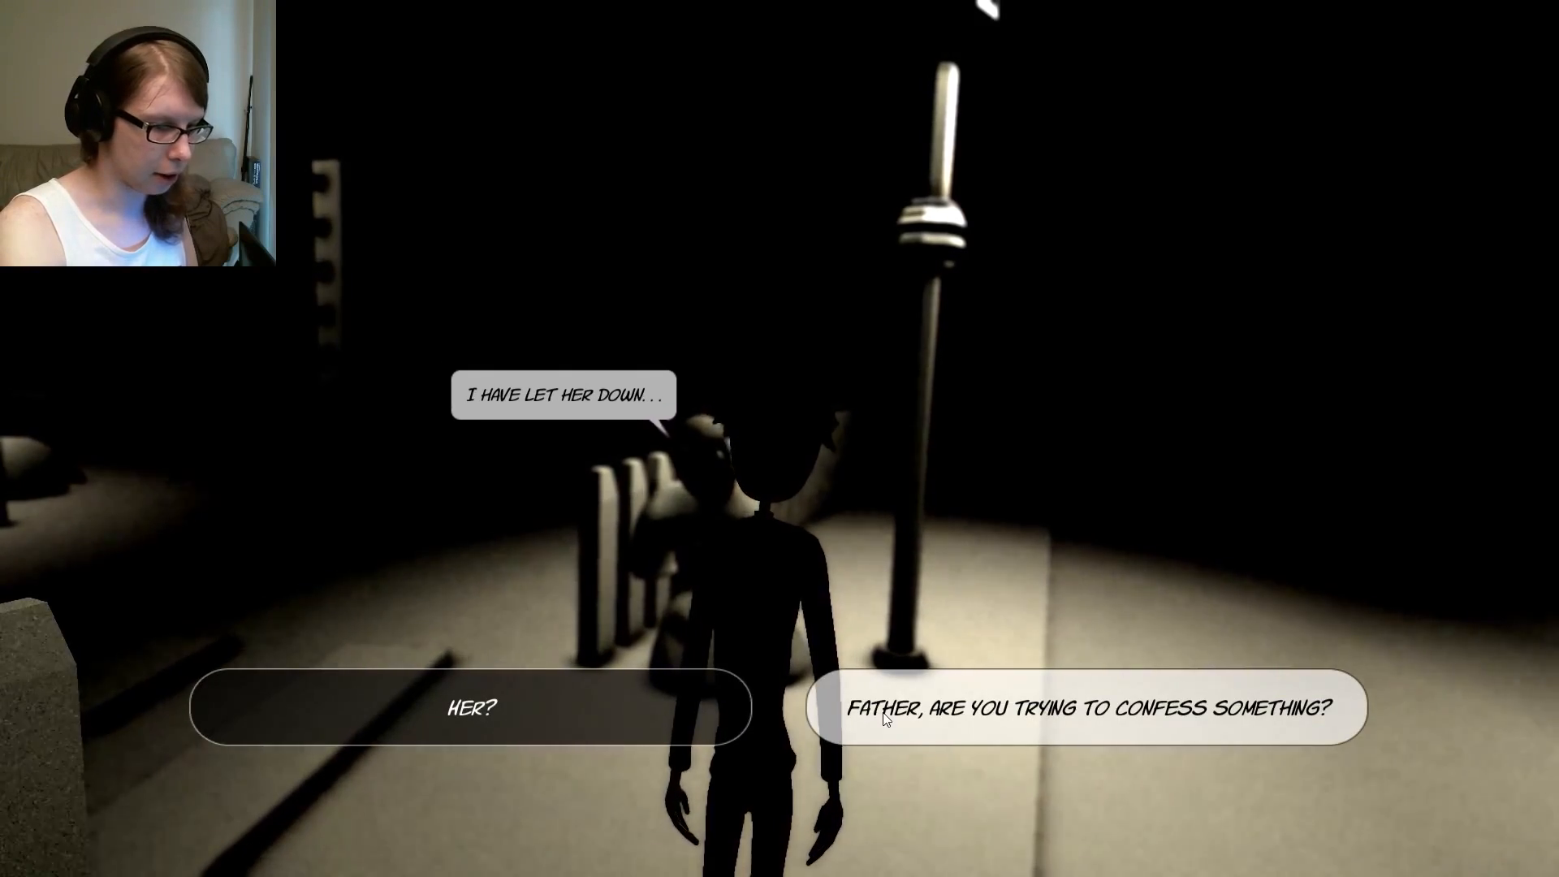
click(1084, 707)
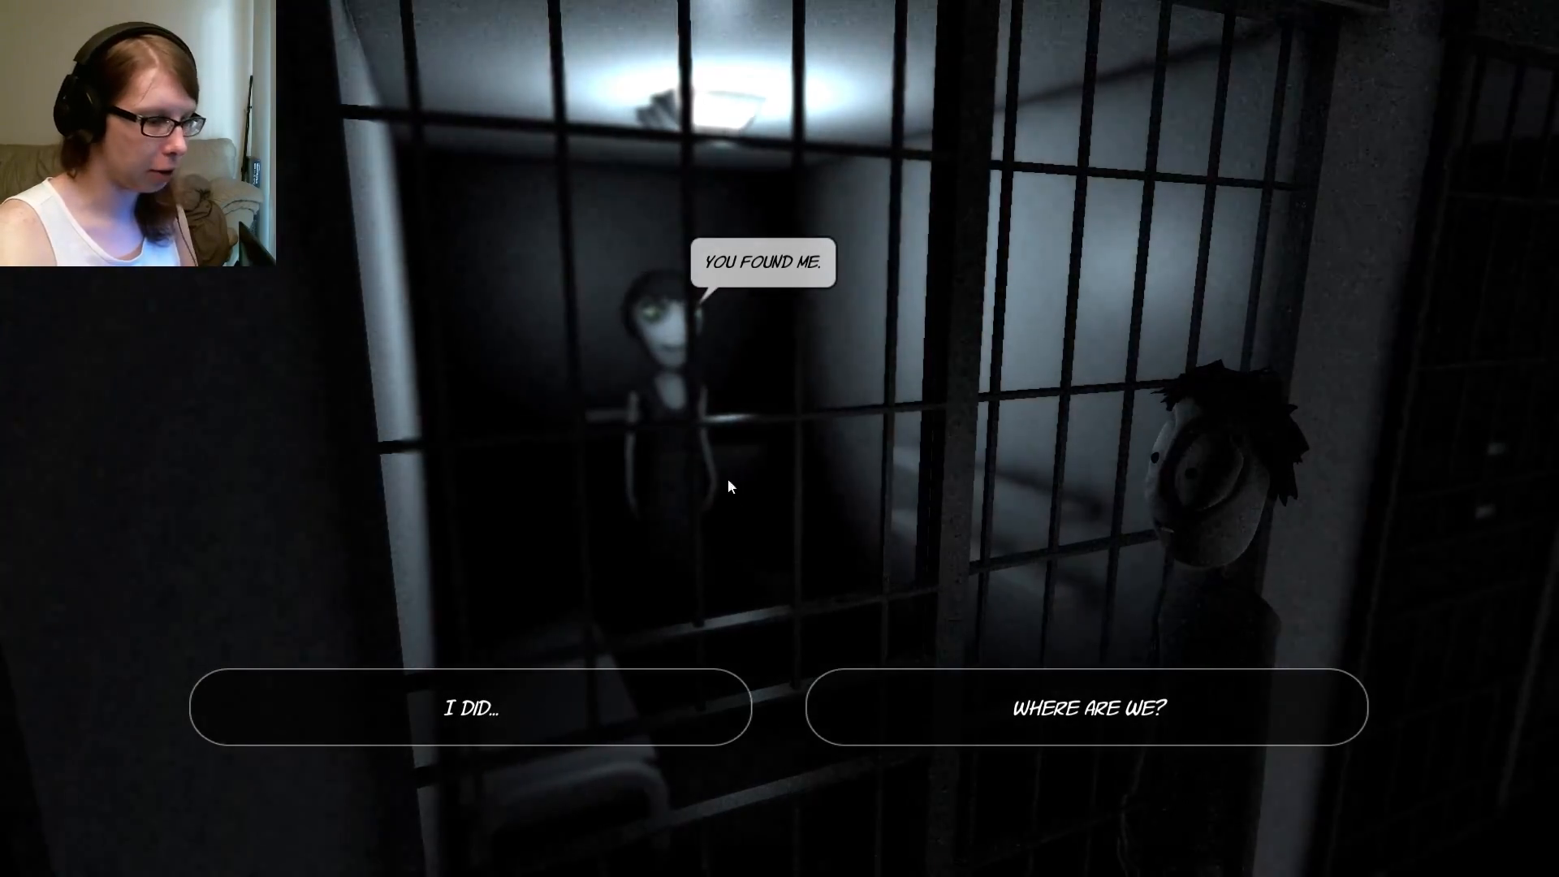
click(471, 707)
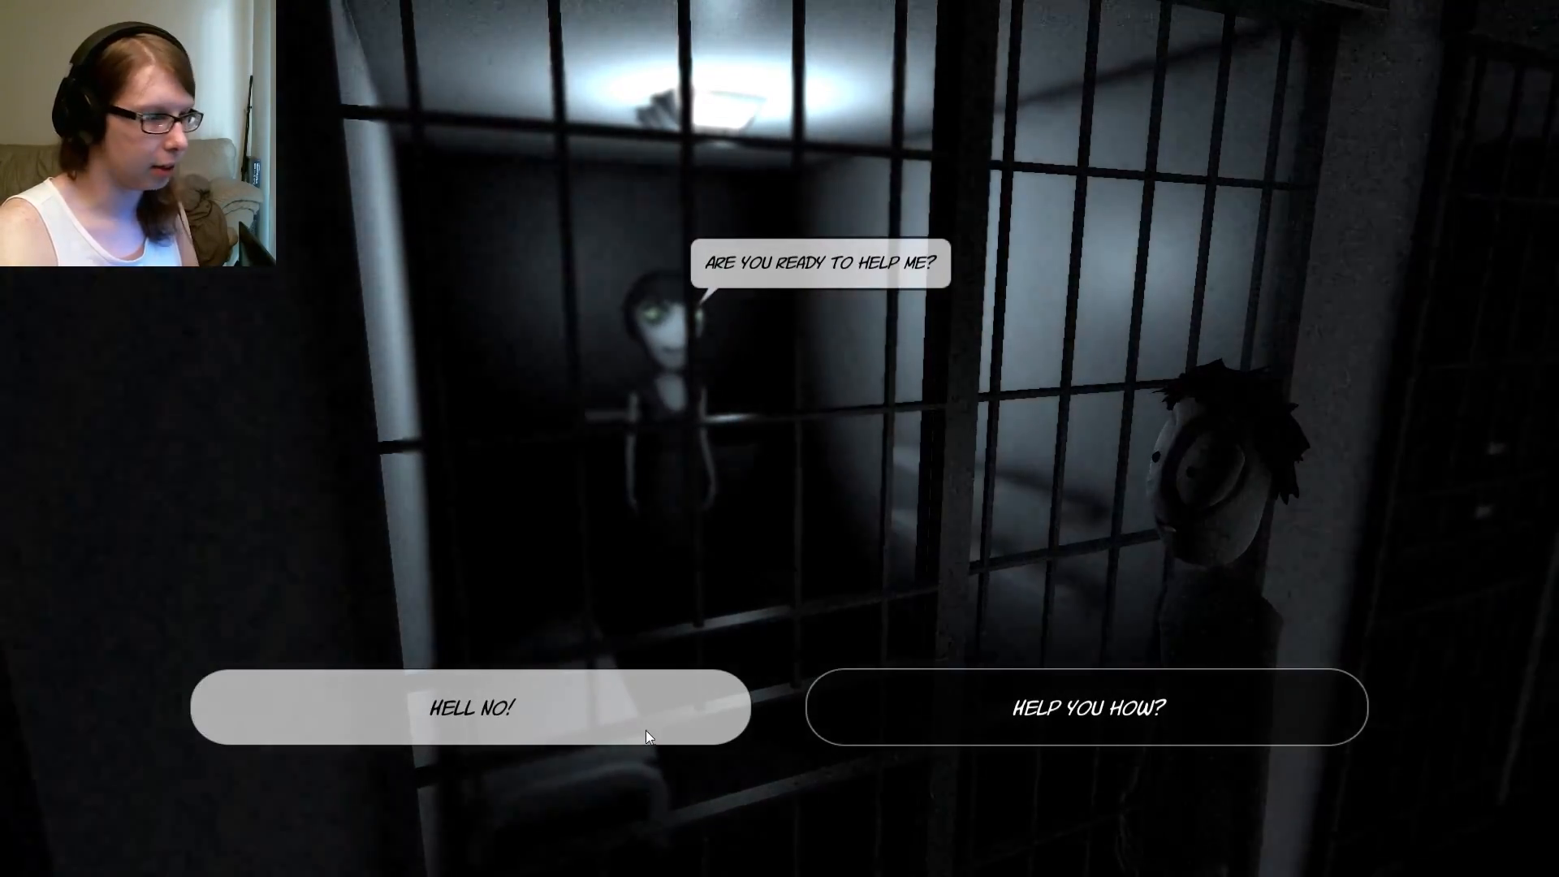
mouse_move(894, 713)
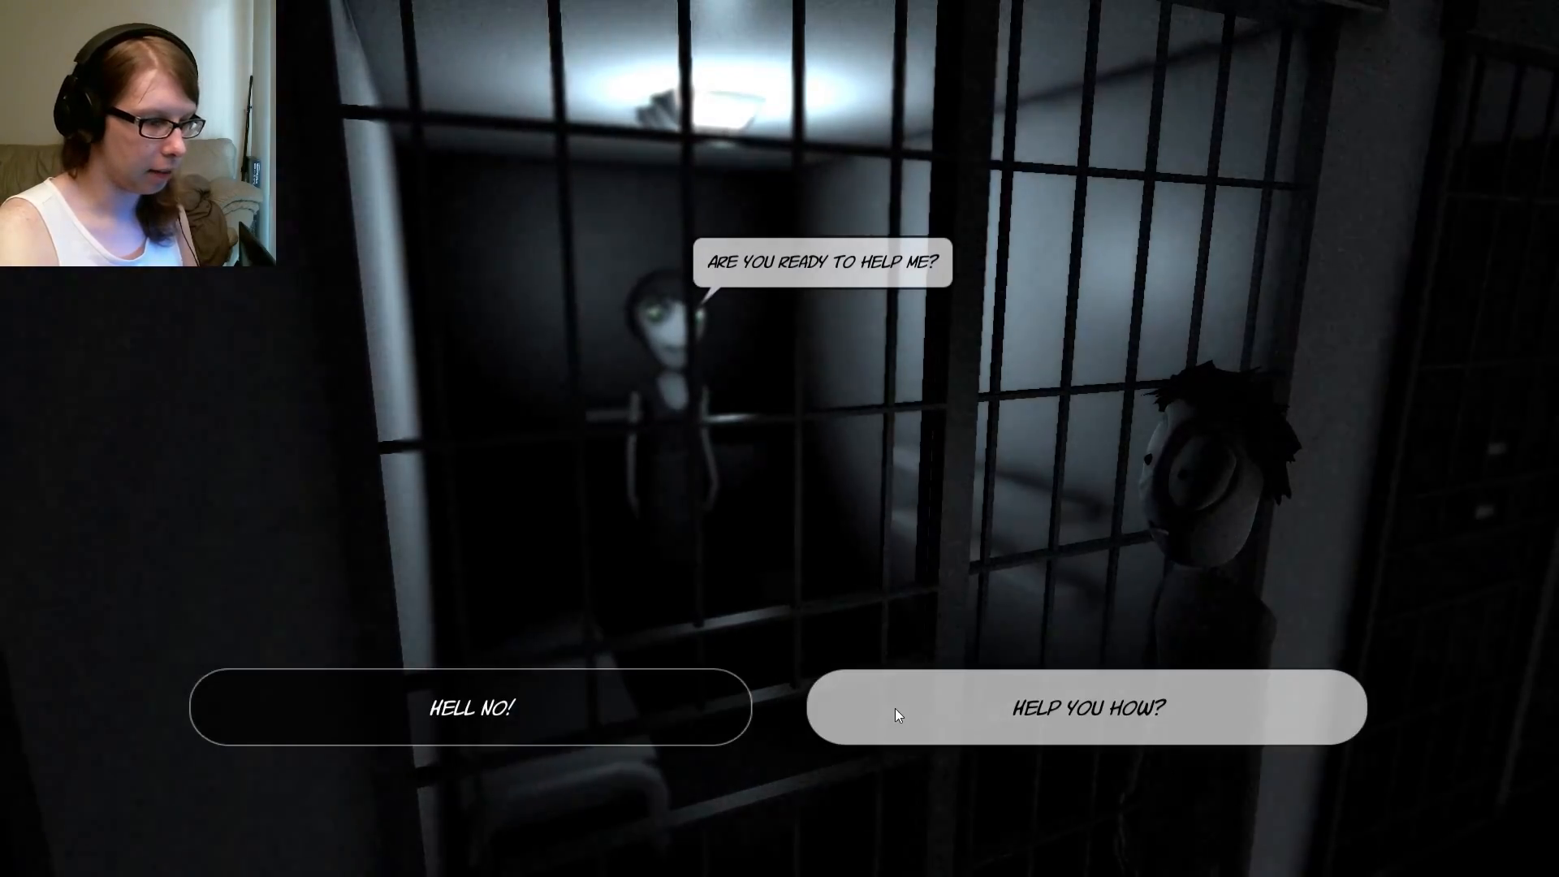
click(1086, 707)
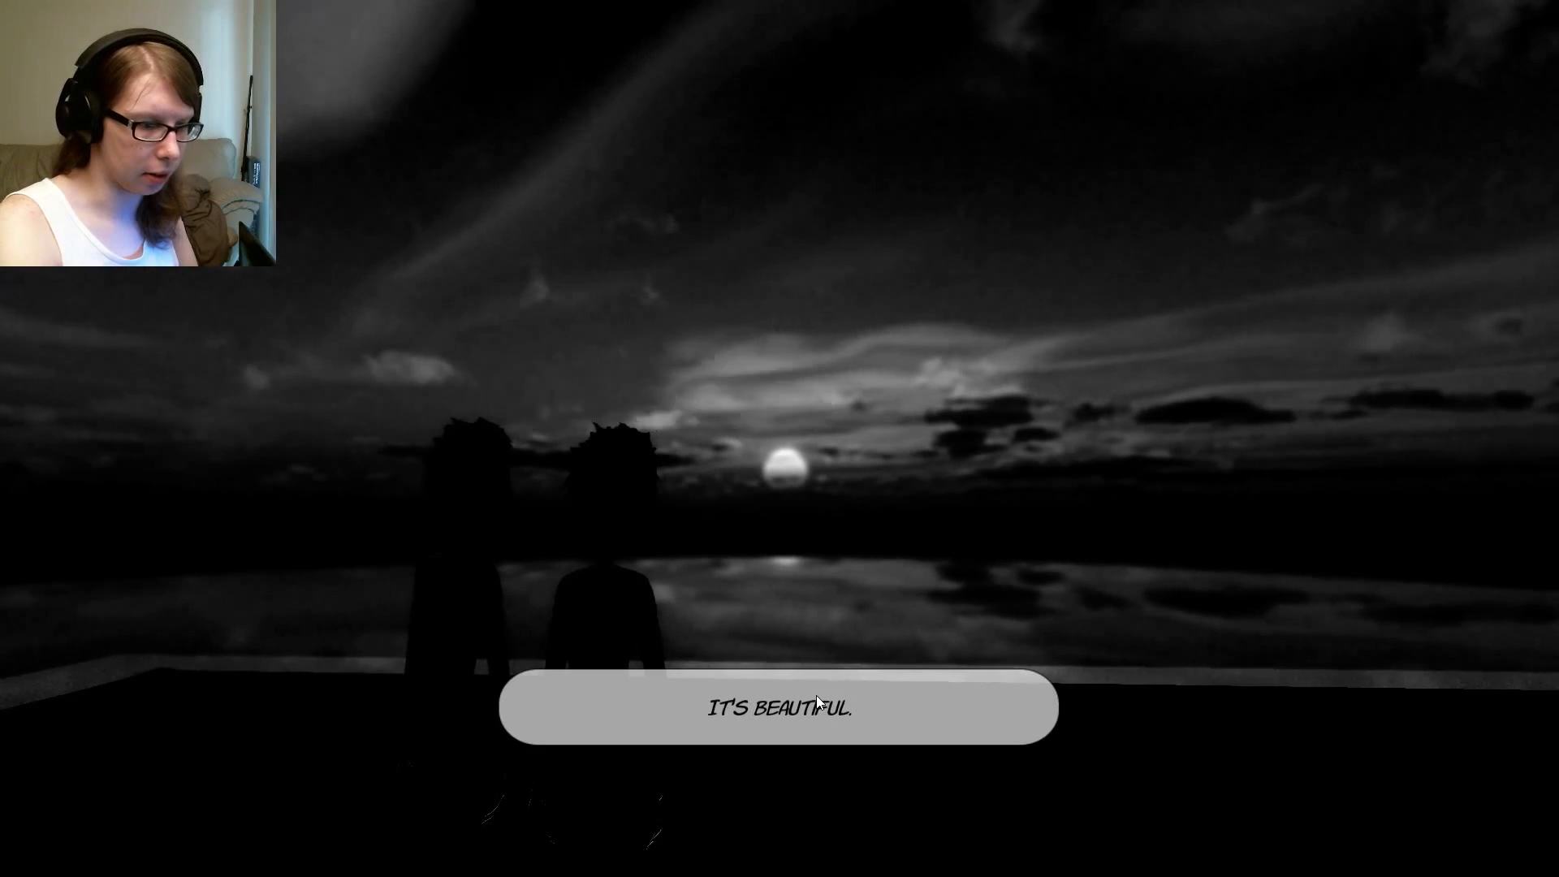
click(779, 708)
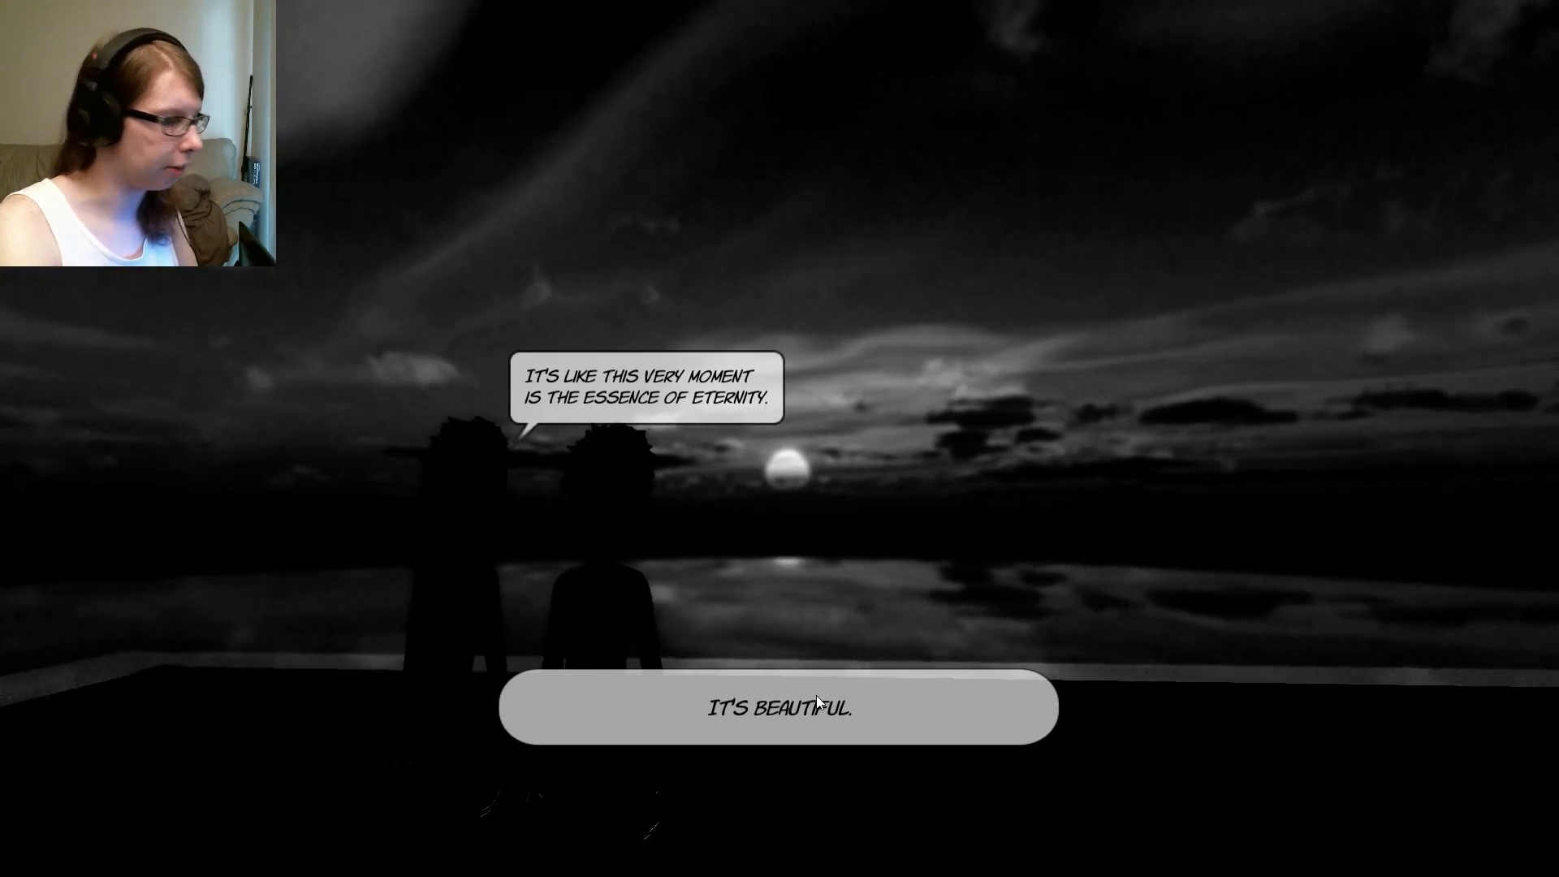
click(778, 708)
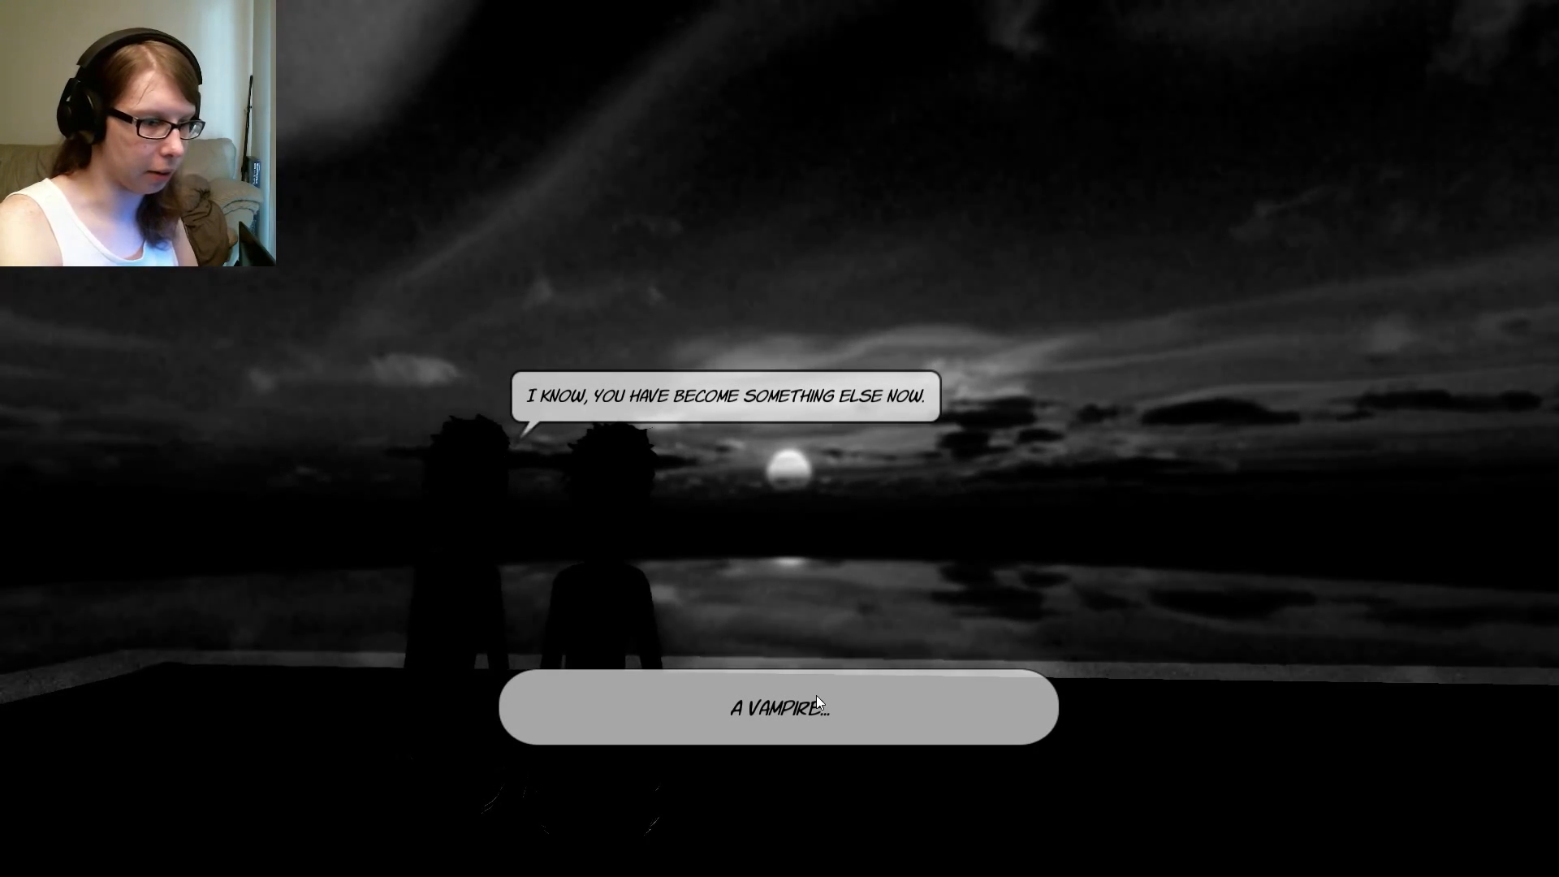
click(778, 707)
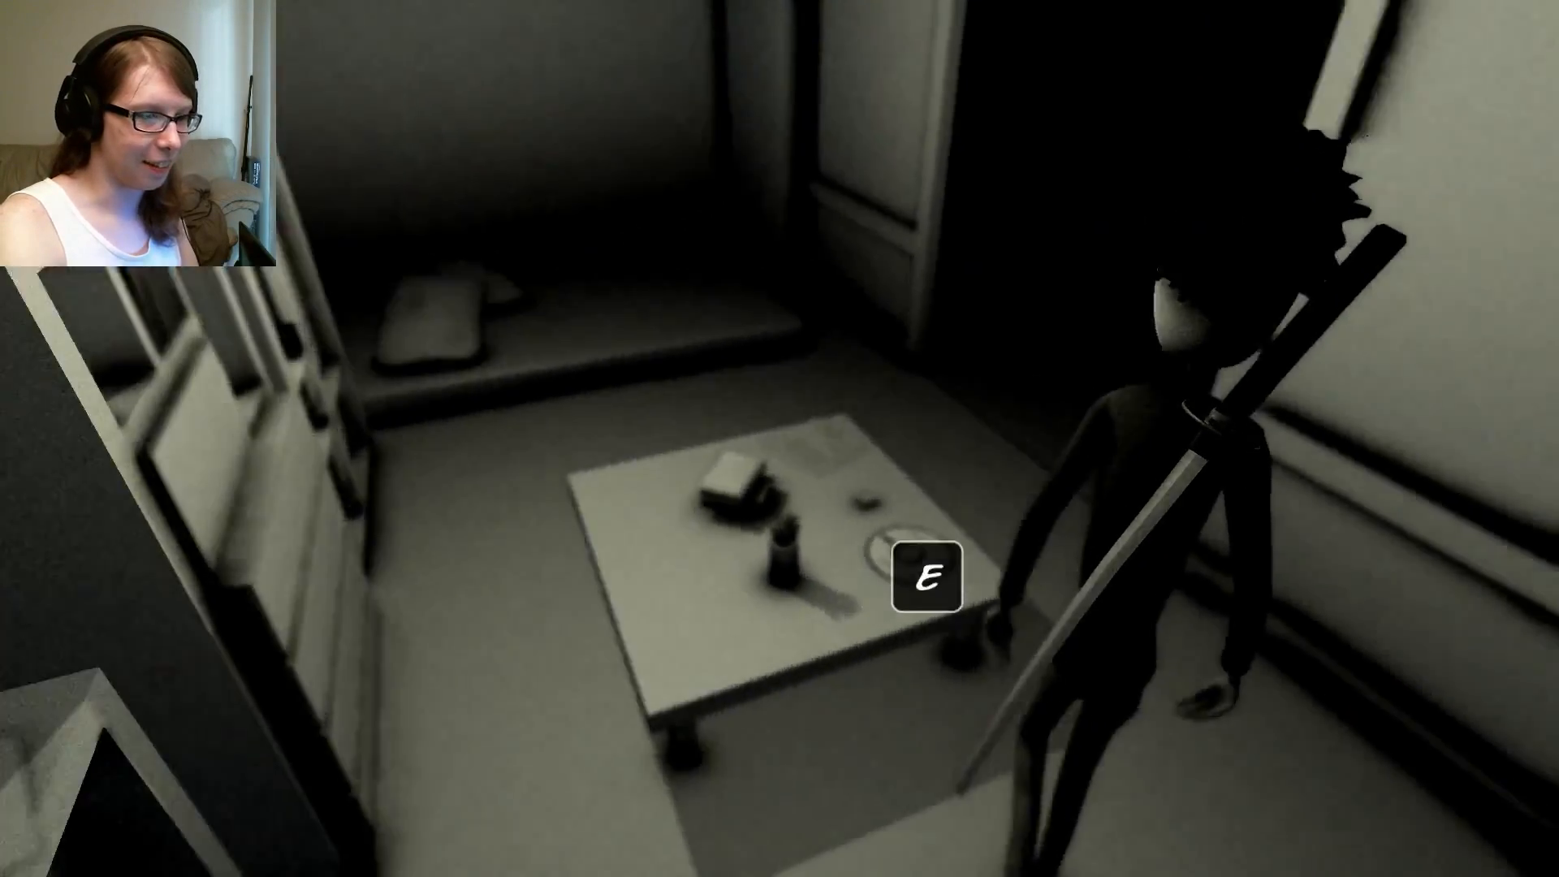
key(e)
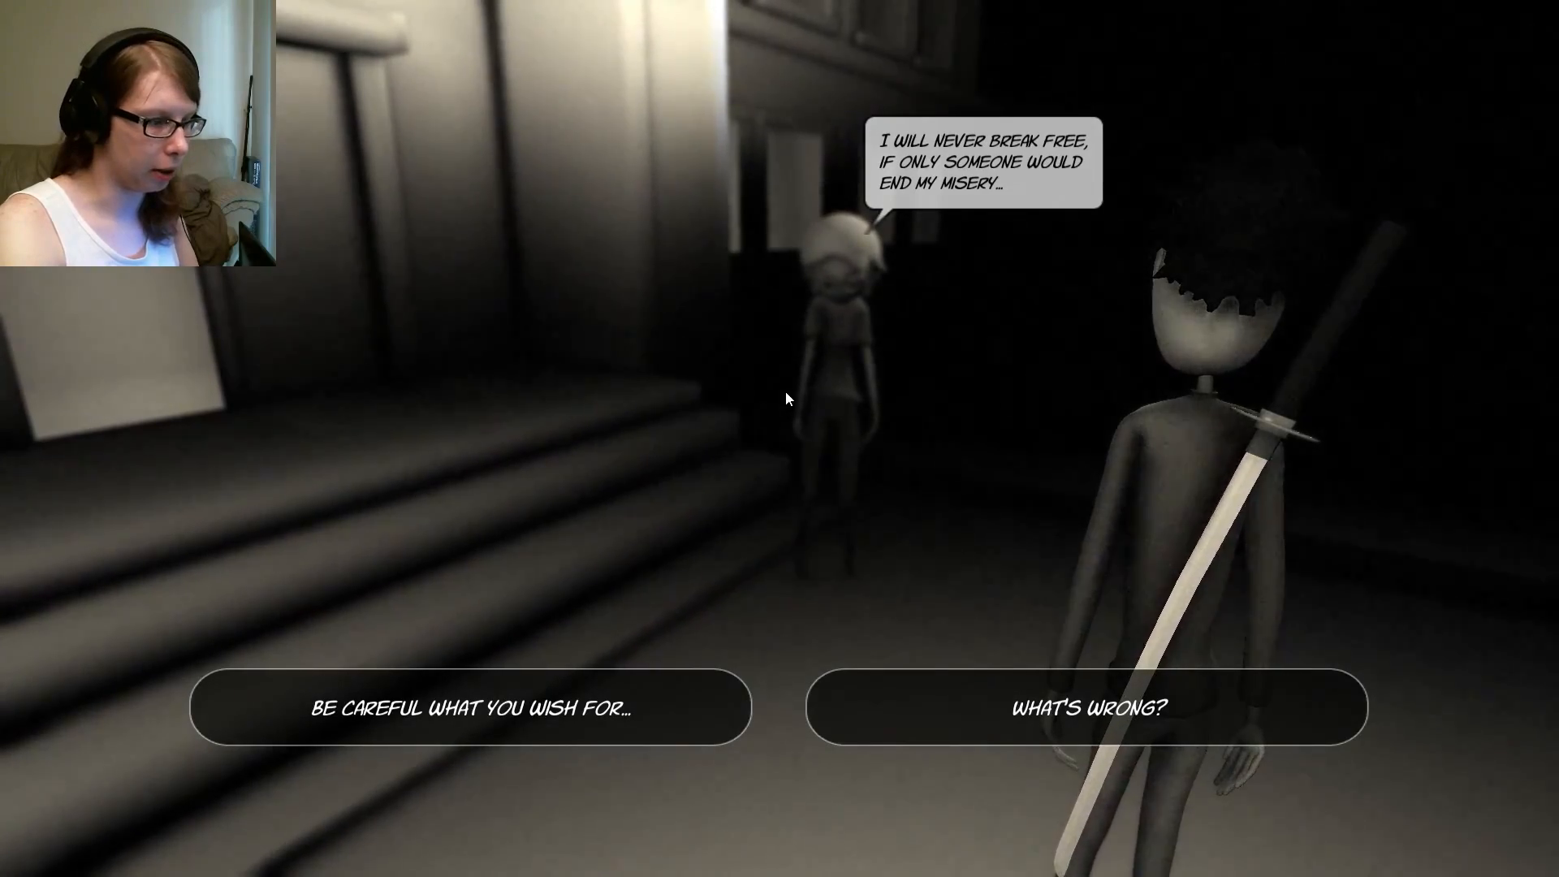
click(1094, 707)
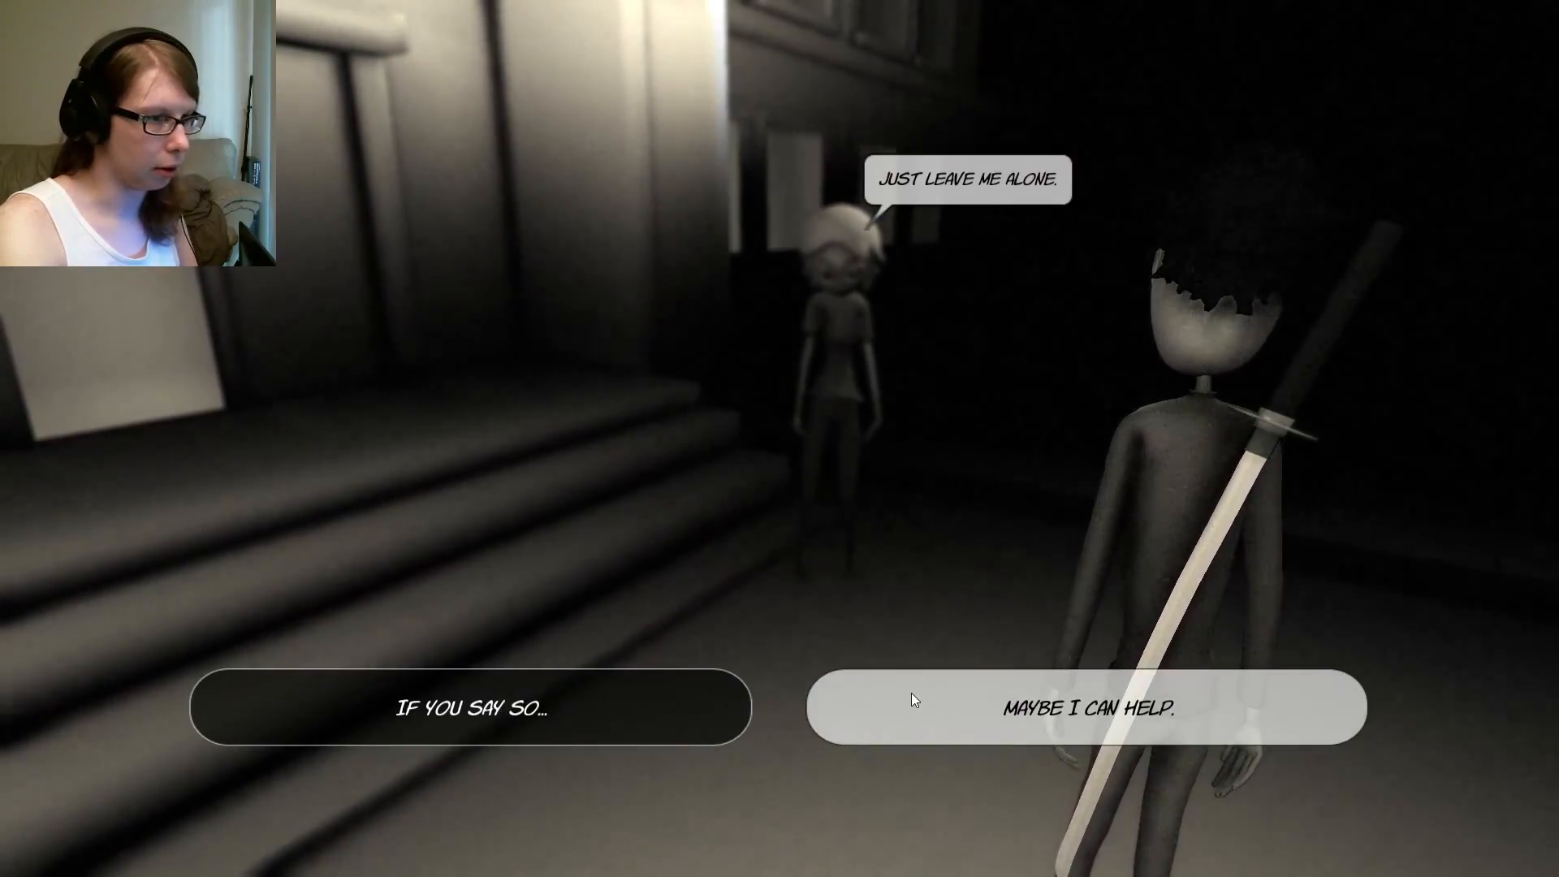
click(1089, 705)
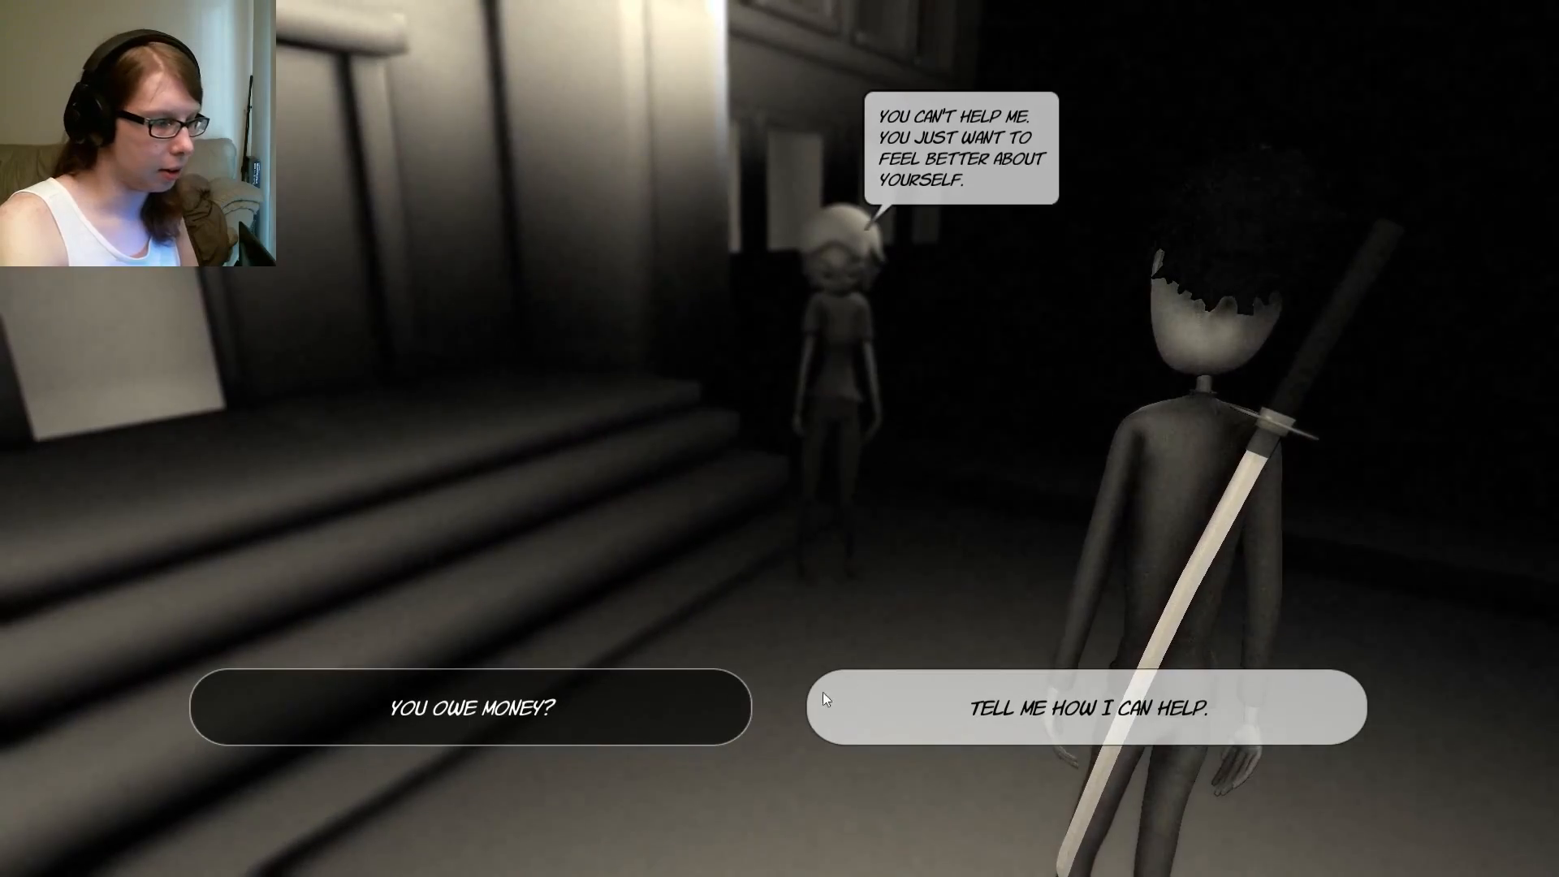
mouse_move(470, 708)
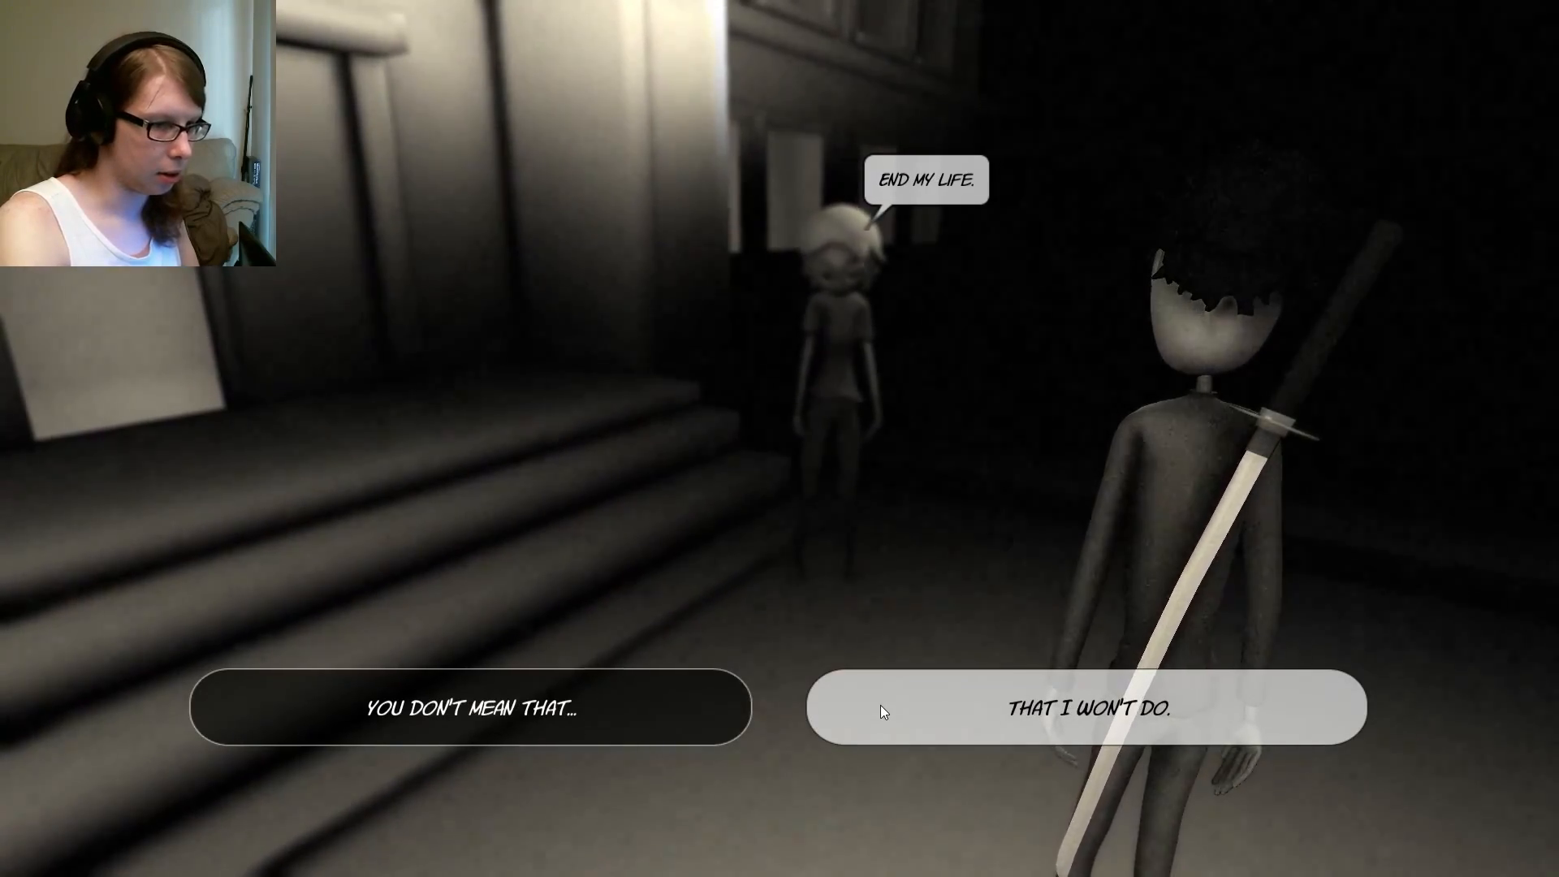
click(1086, 705)
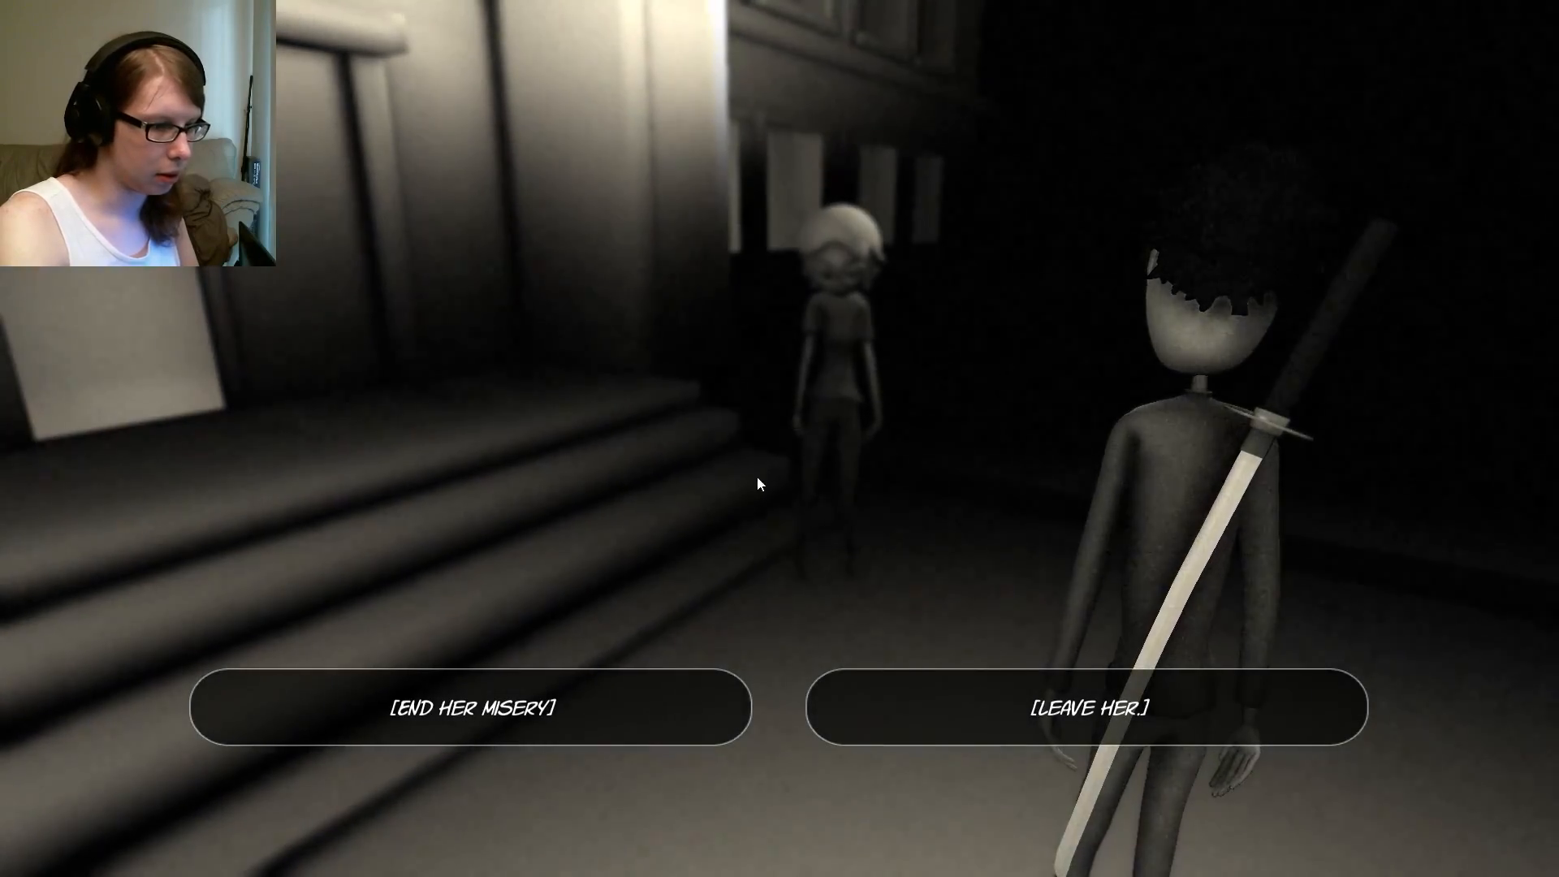
mouse_move(932, 711)
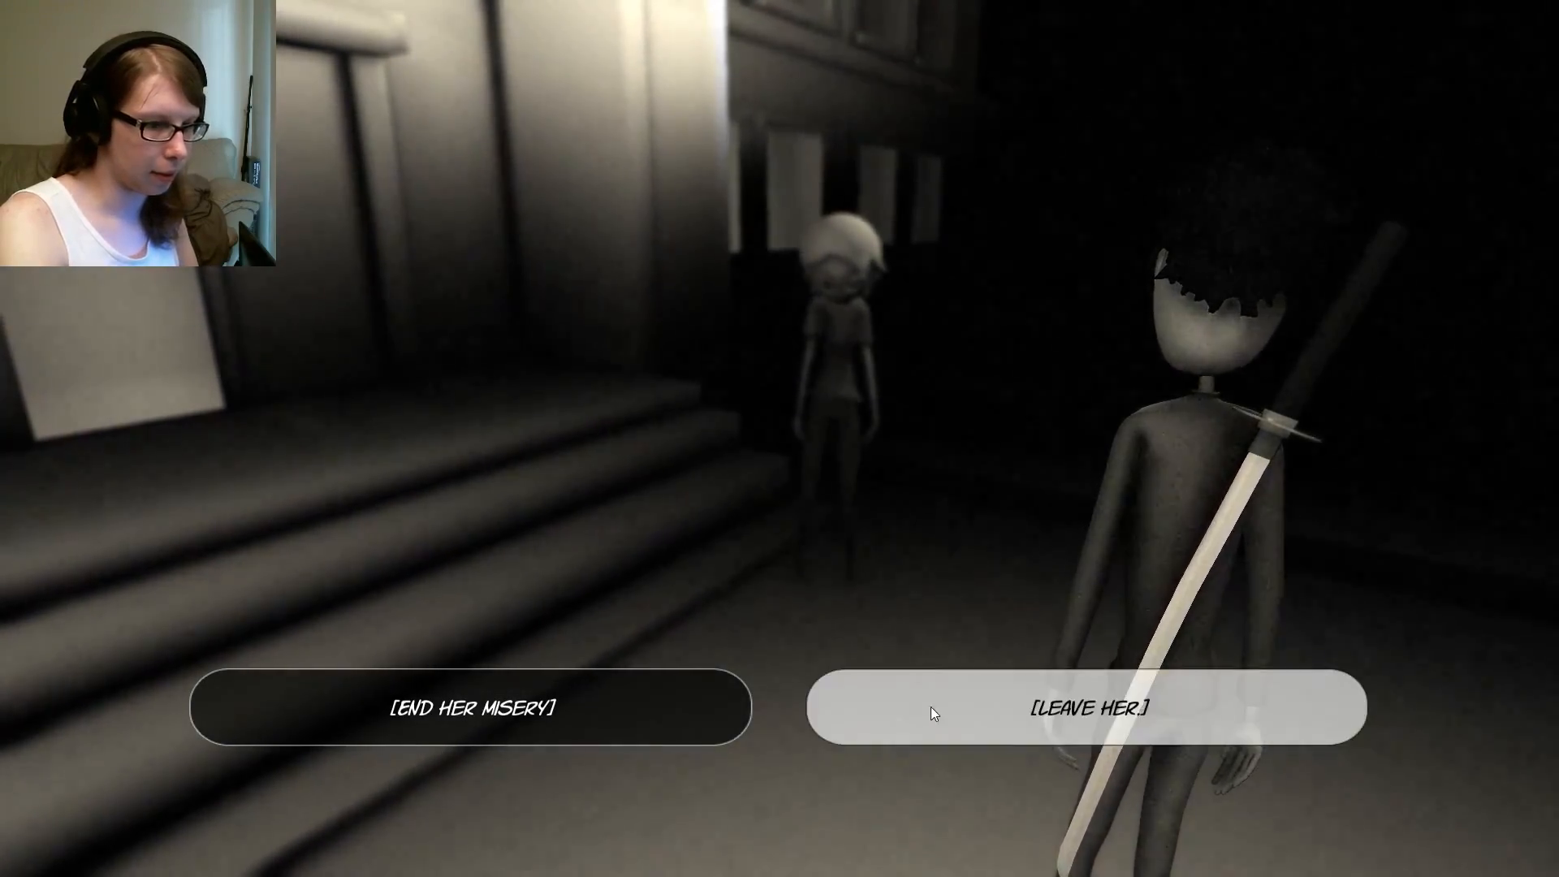
click(1088, 708)
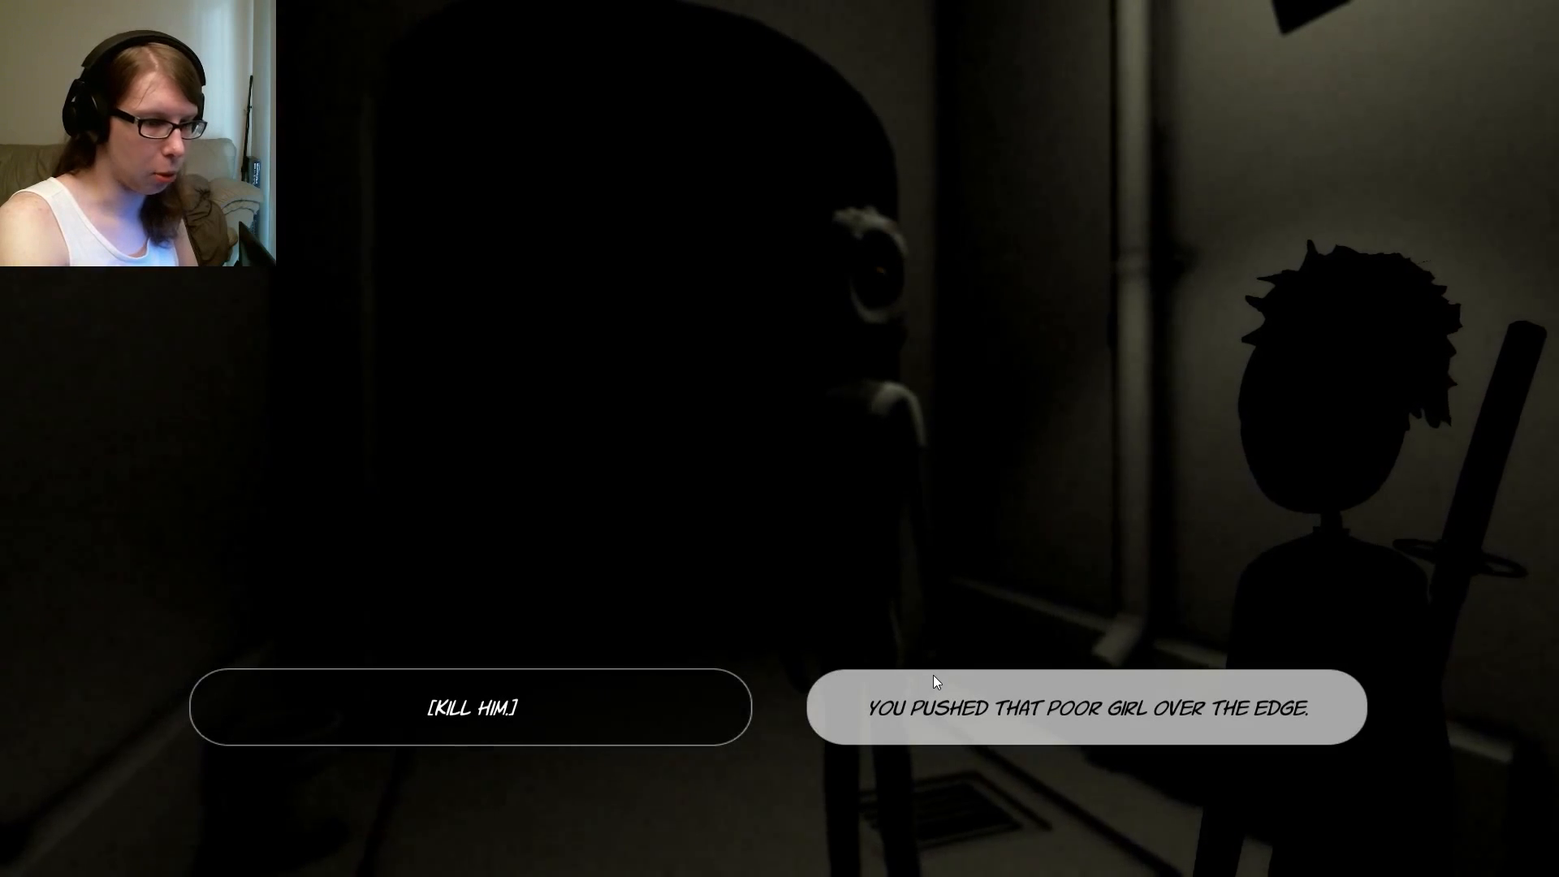
click(1086, 707)
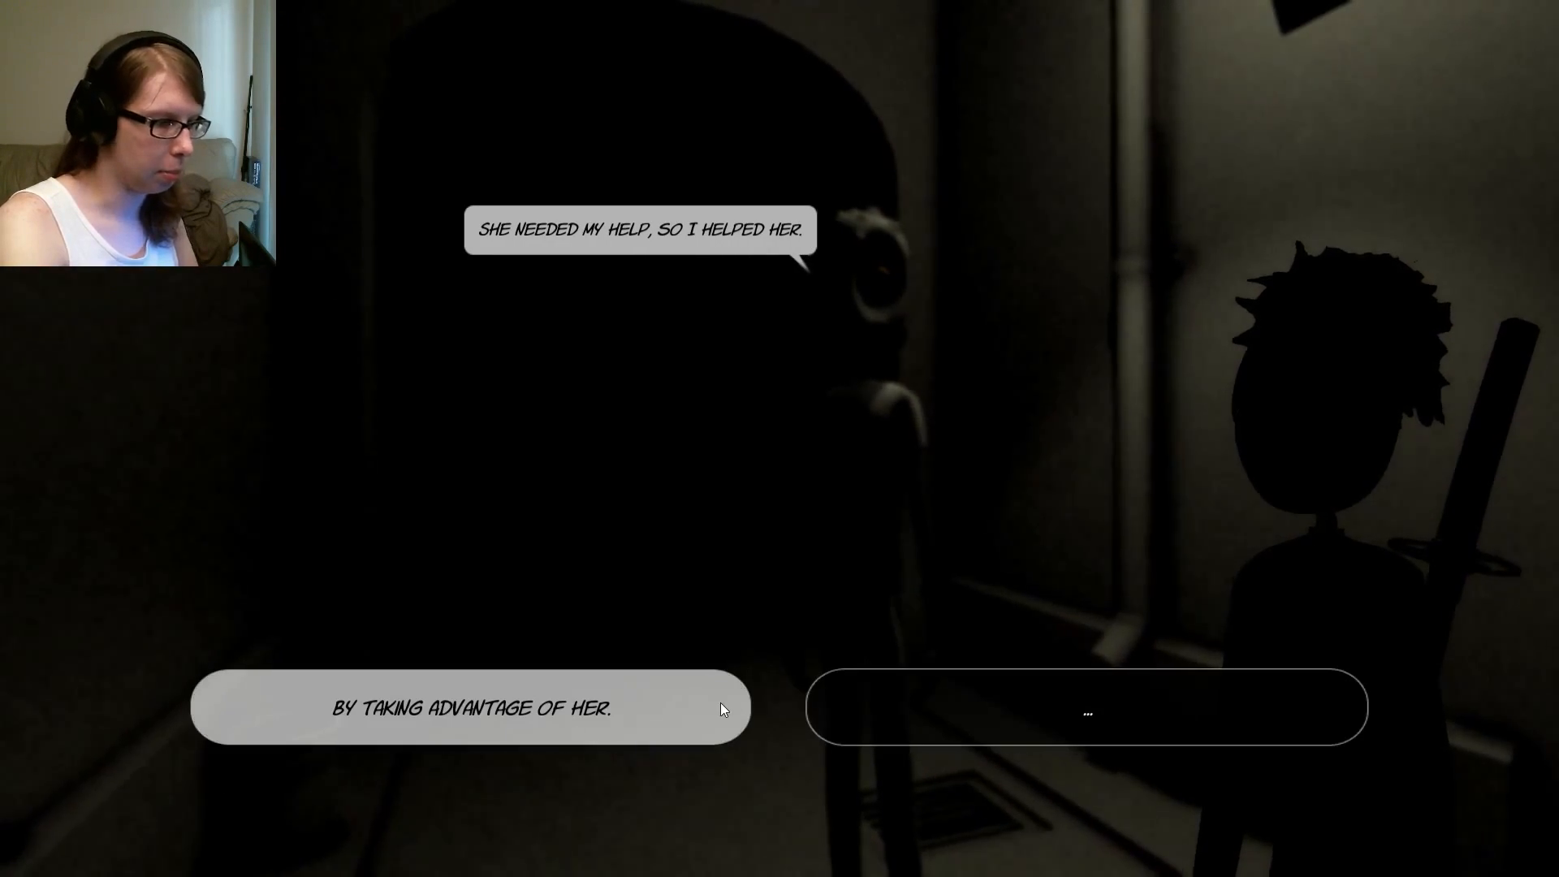
click(469, 706)
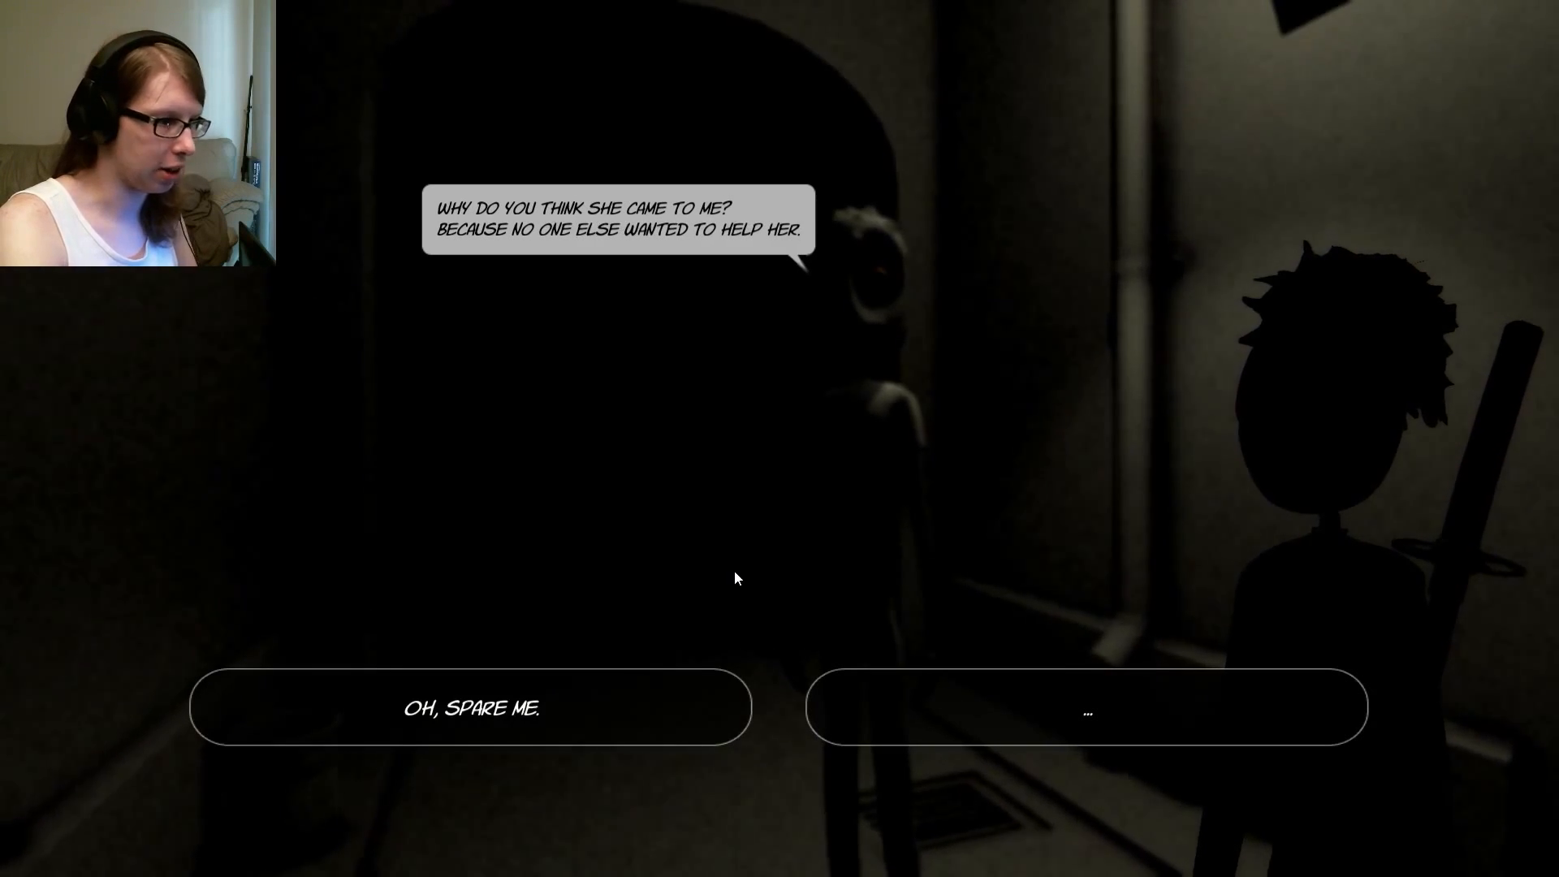
click(469, 707)
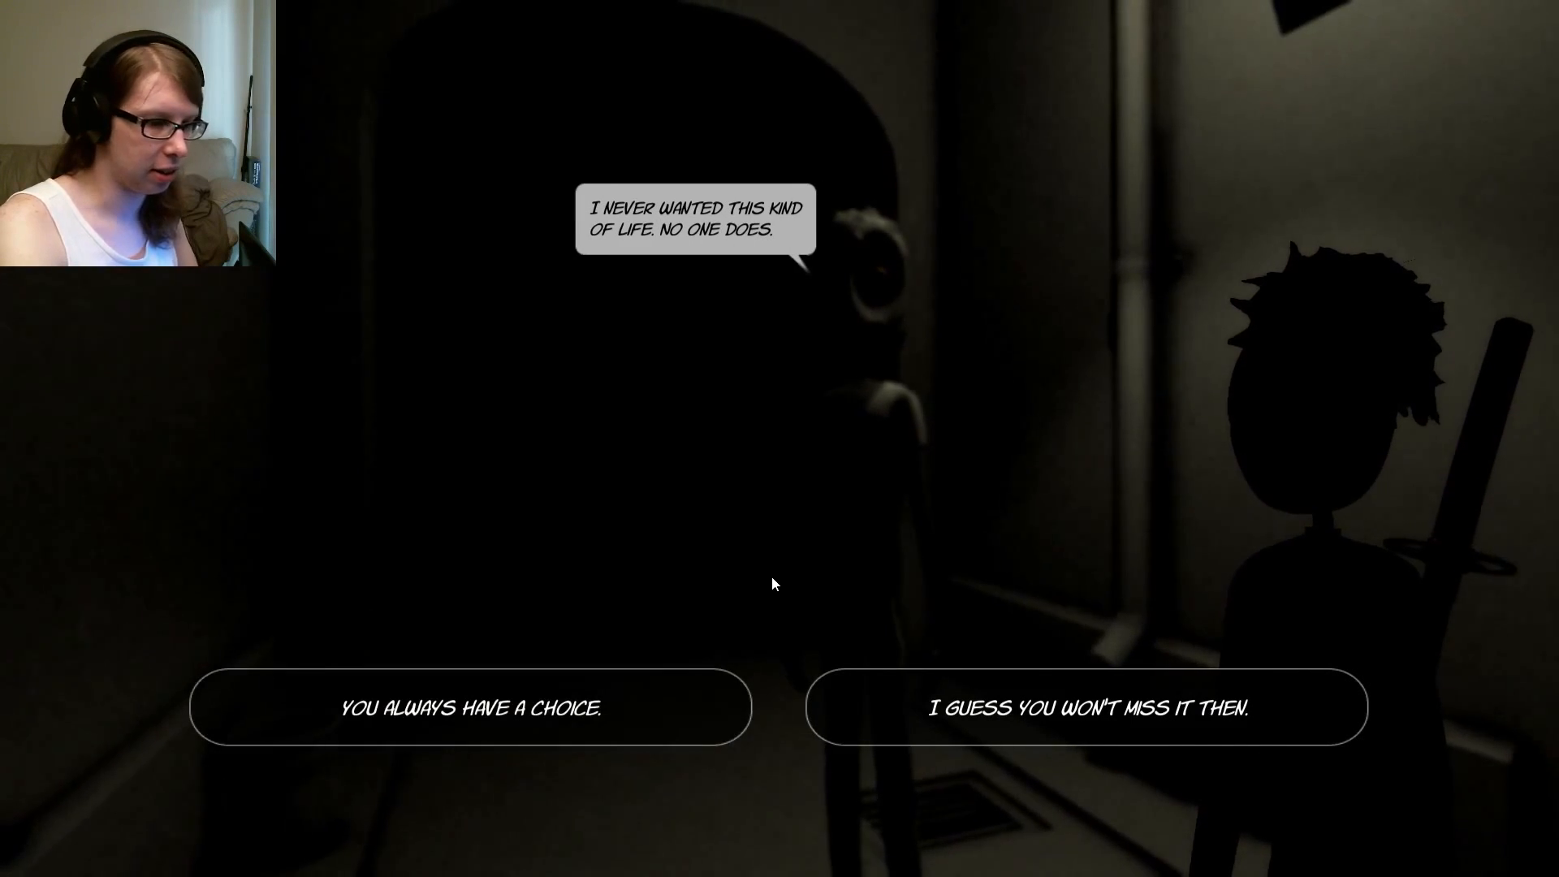
click(1086, 708)
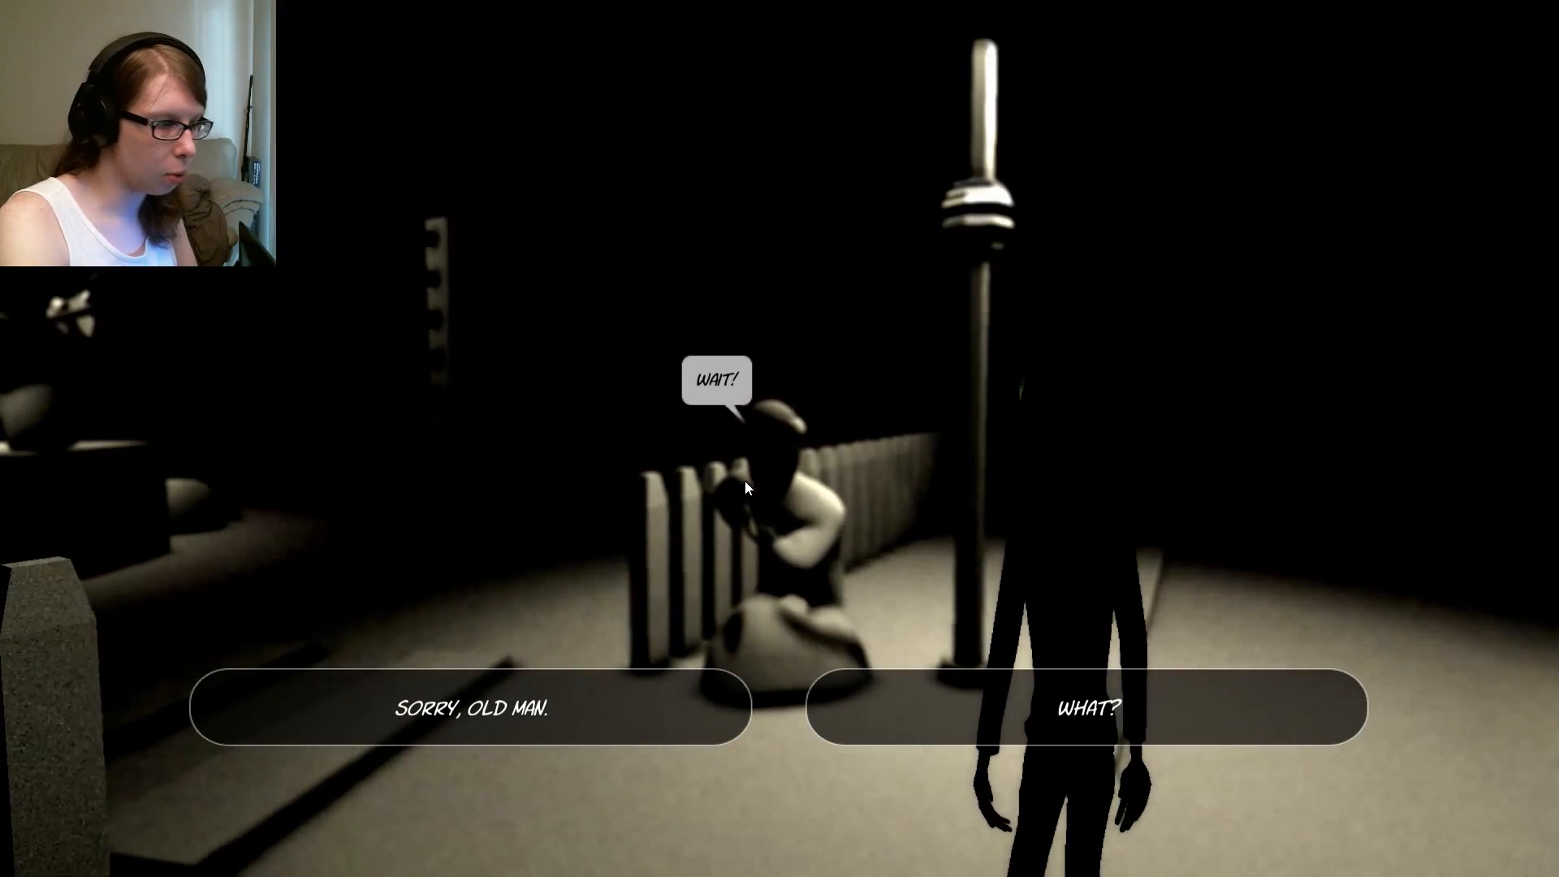
click(1085, 707)
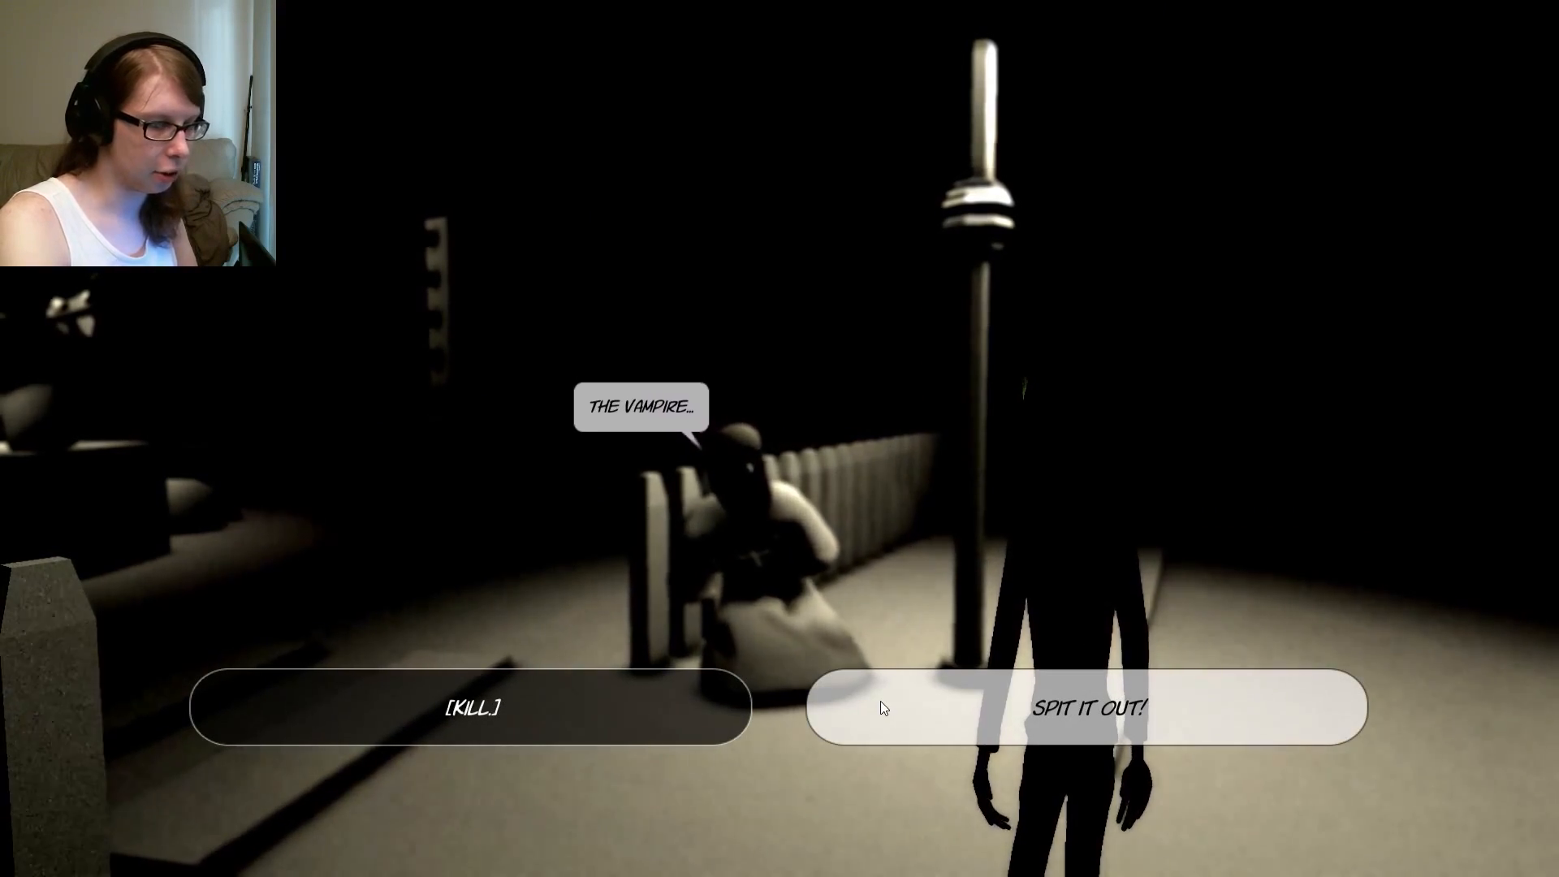
click(1085, 707)
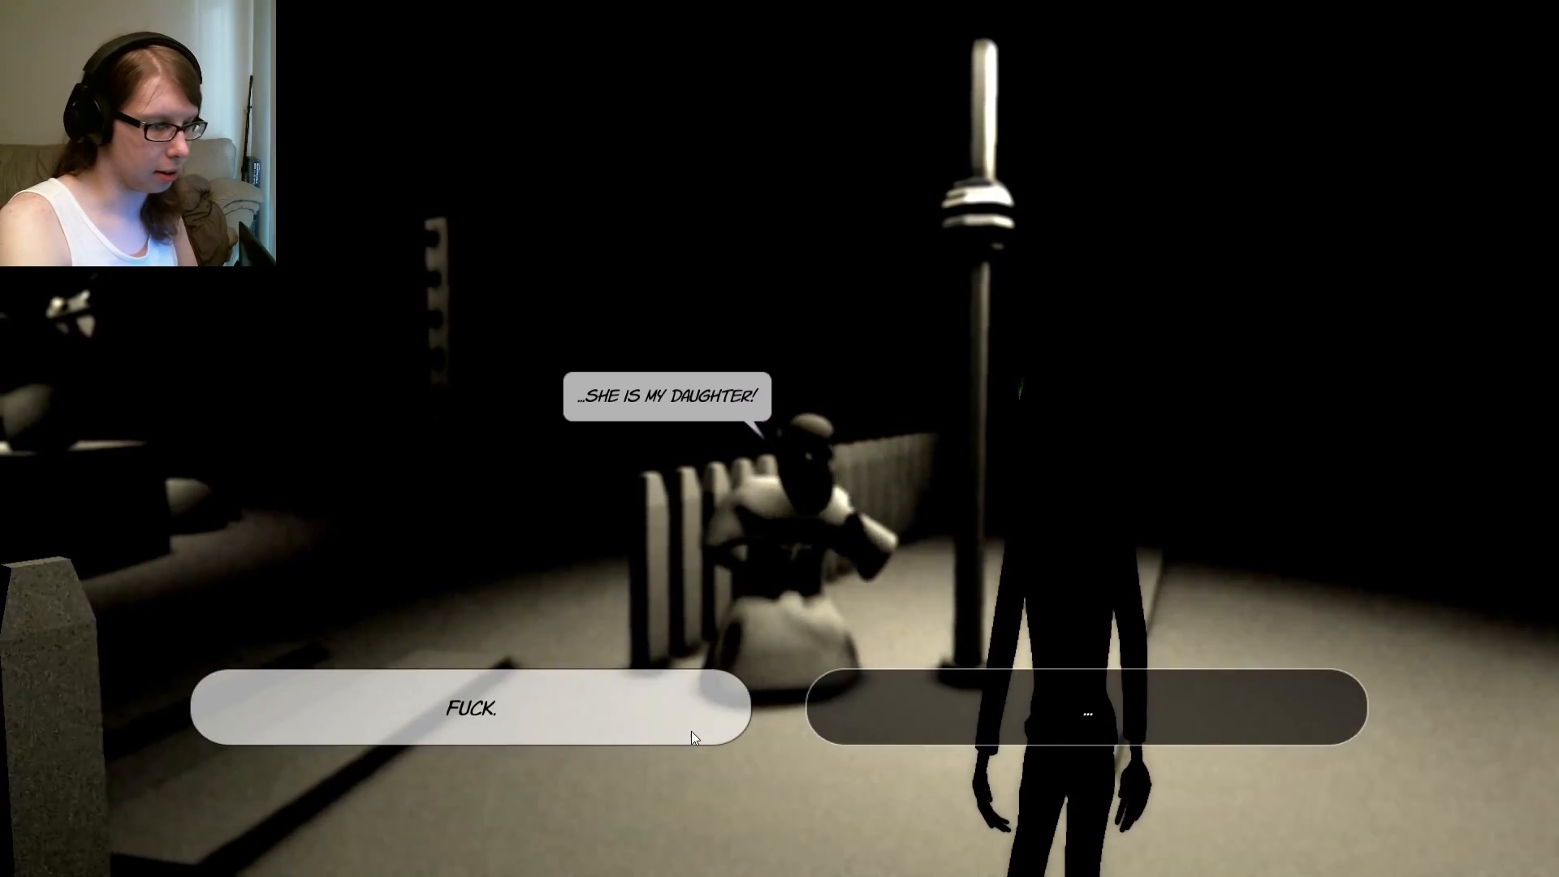
click(468, 707)
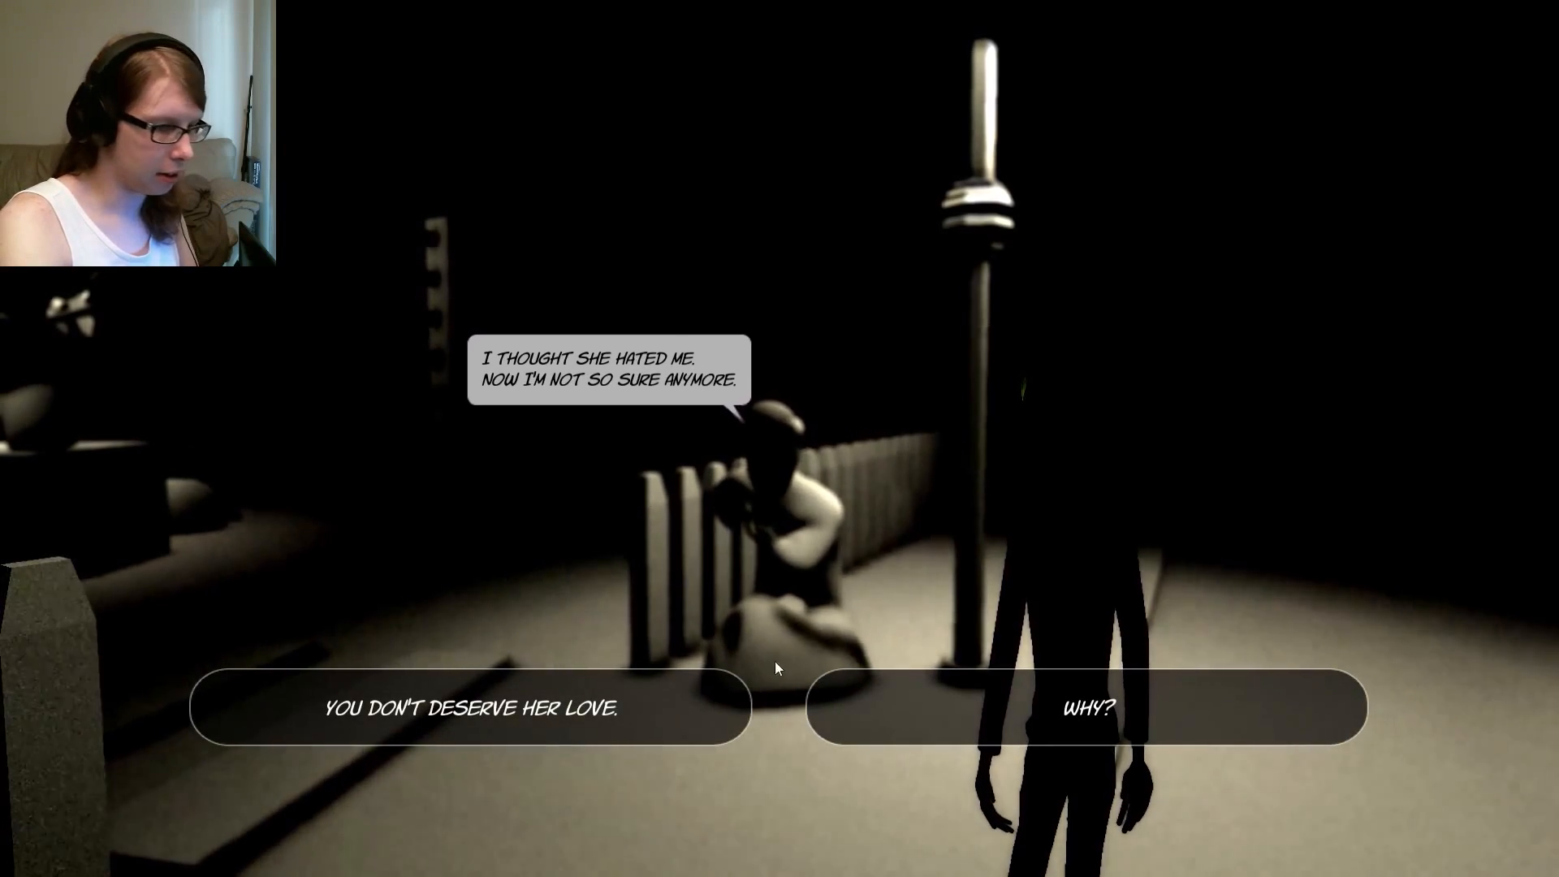
click(1085, 707)
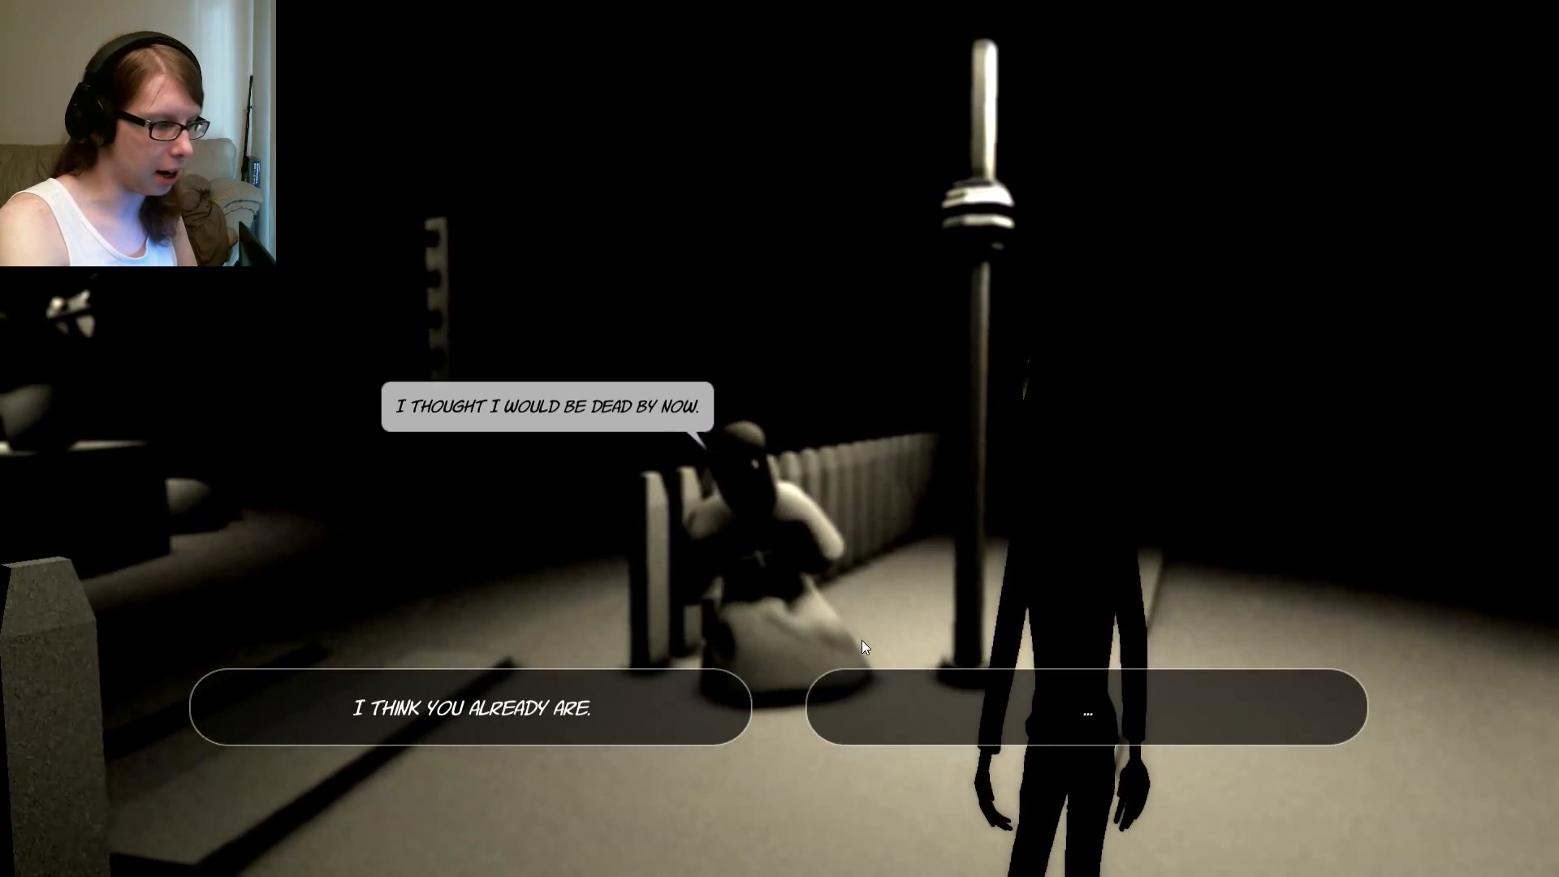
click(1084, 707)
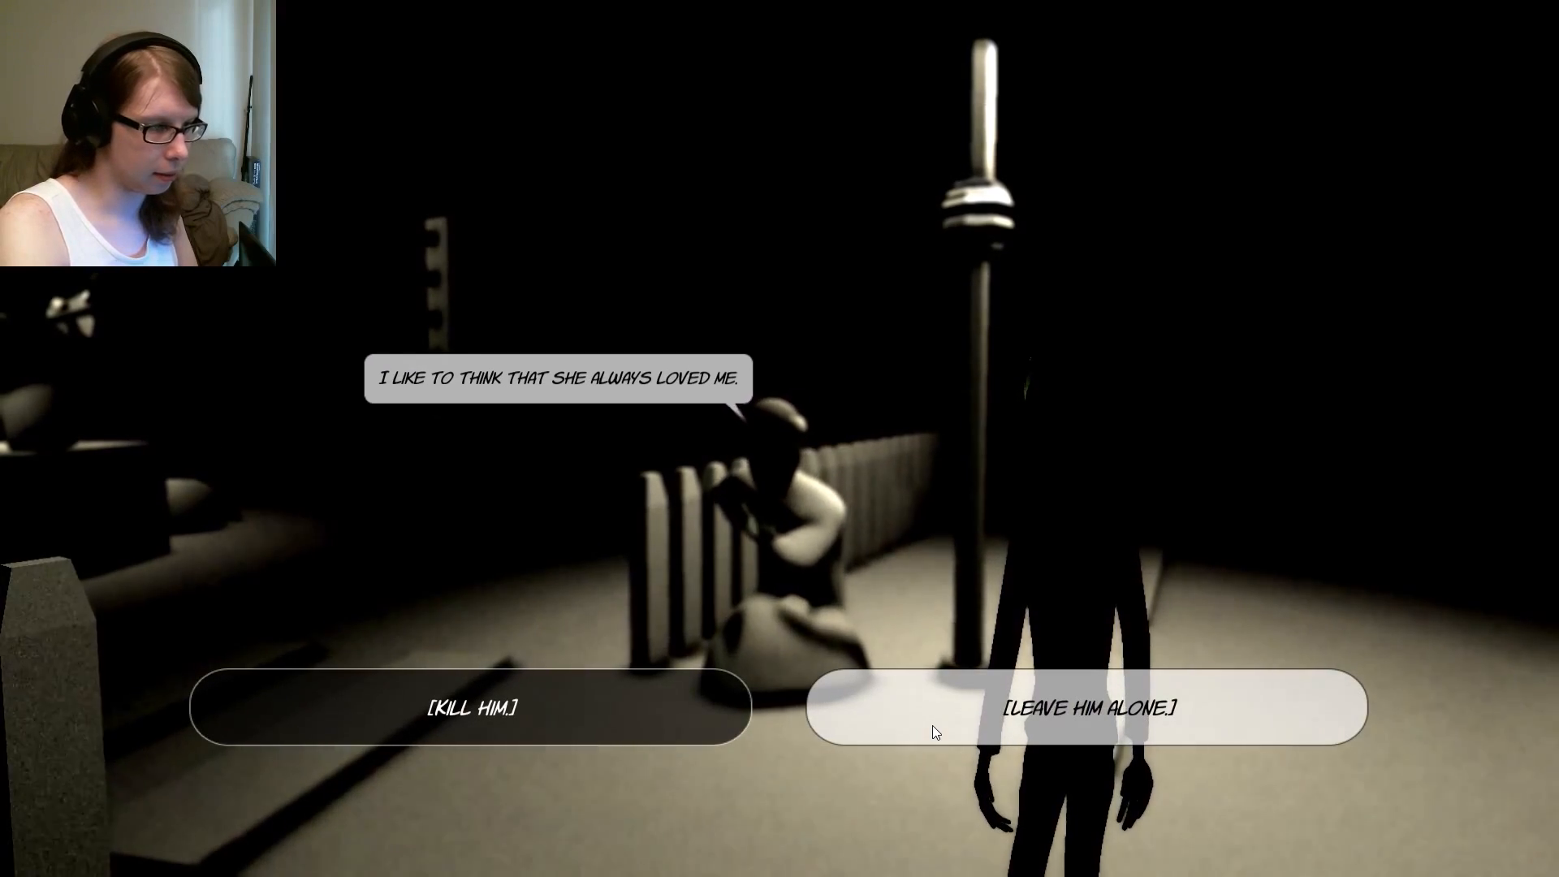
click(1085, 707)
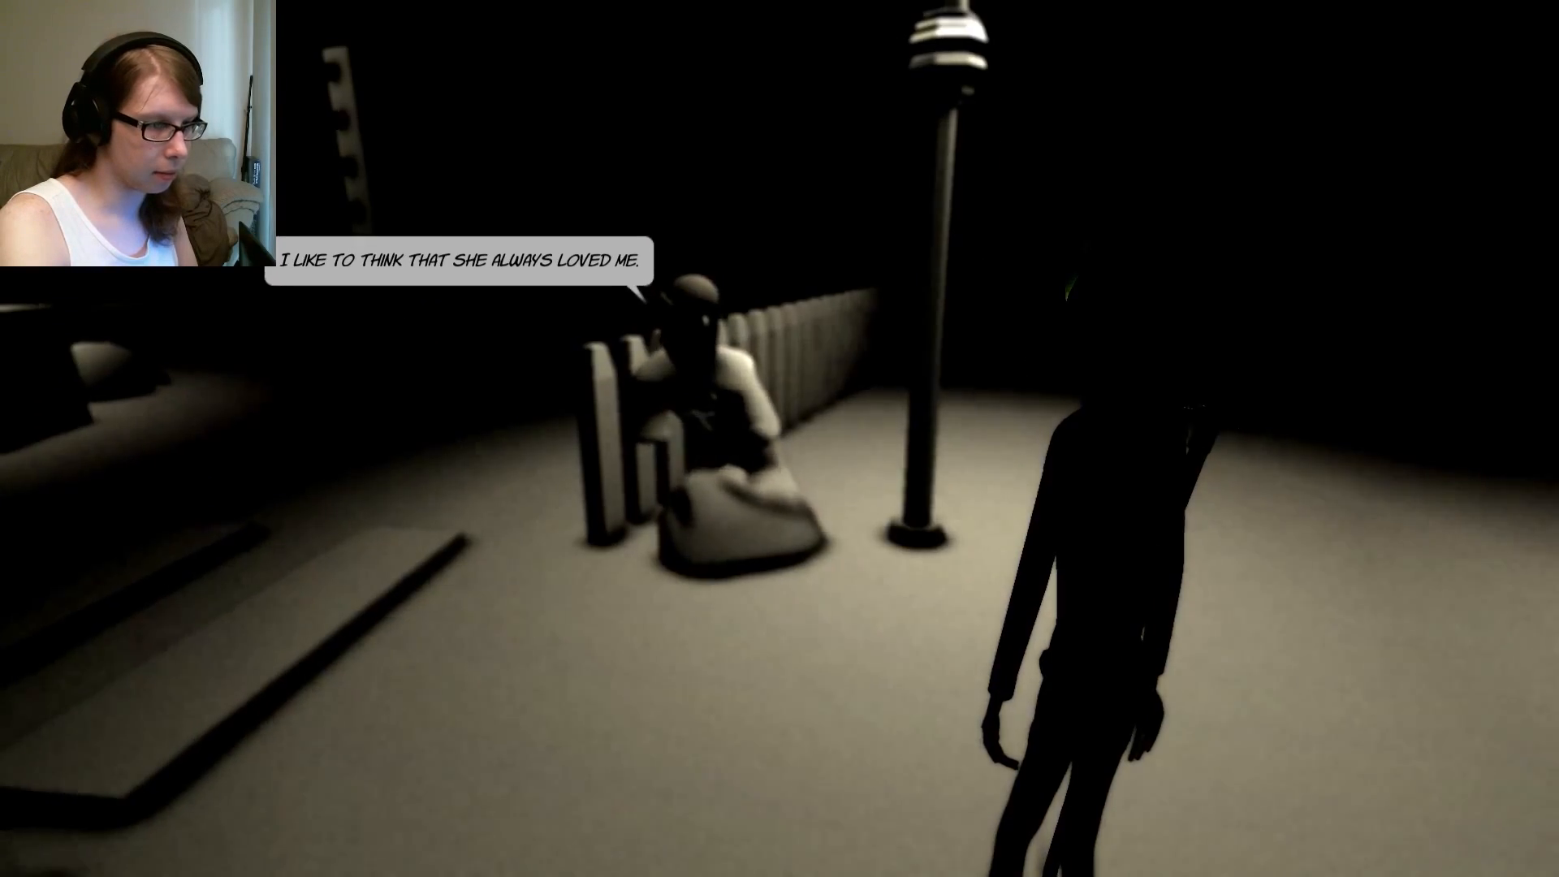